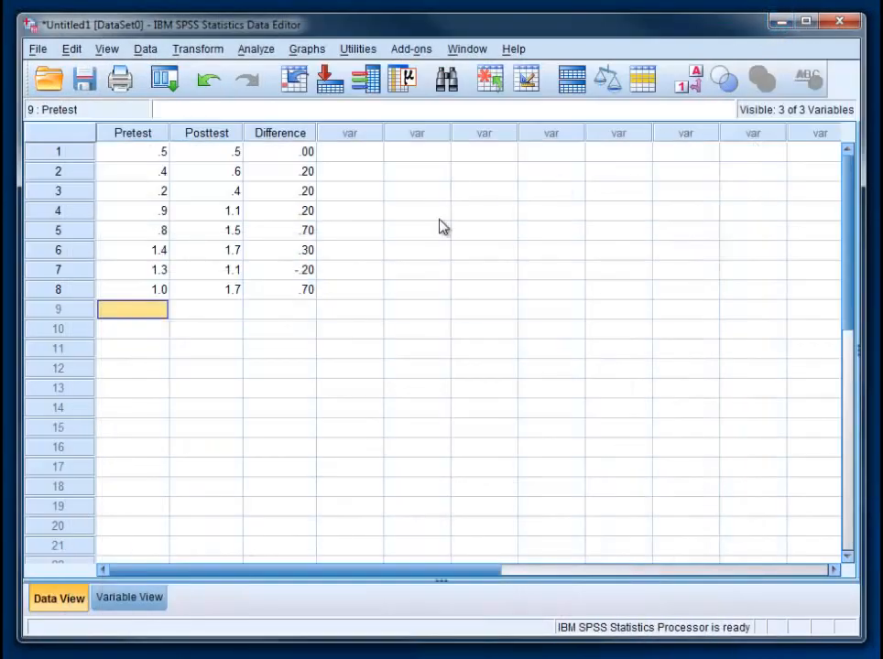
mouse_move(368, 238)
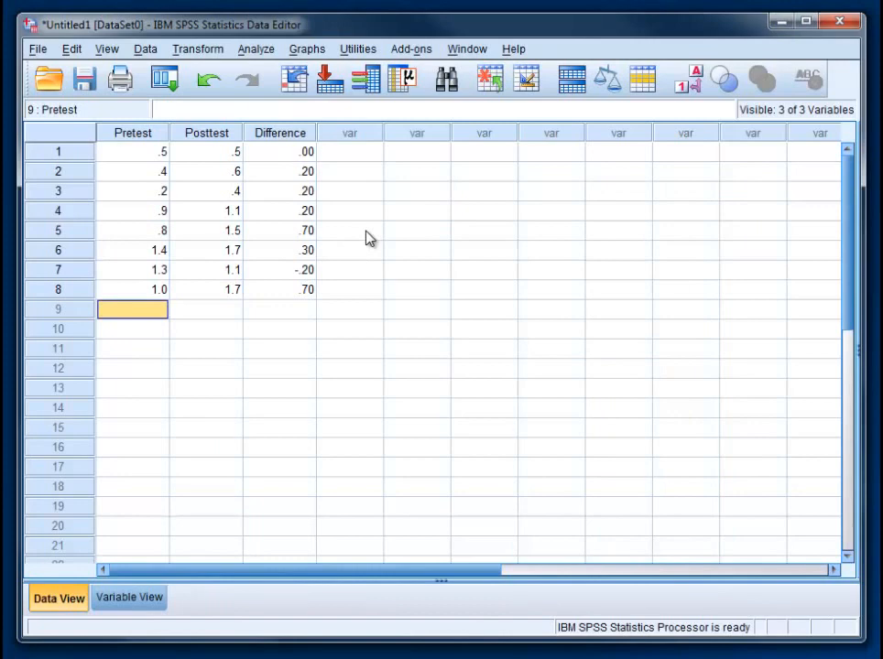
mouse_move(331, 117)
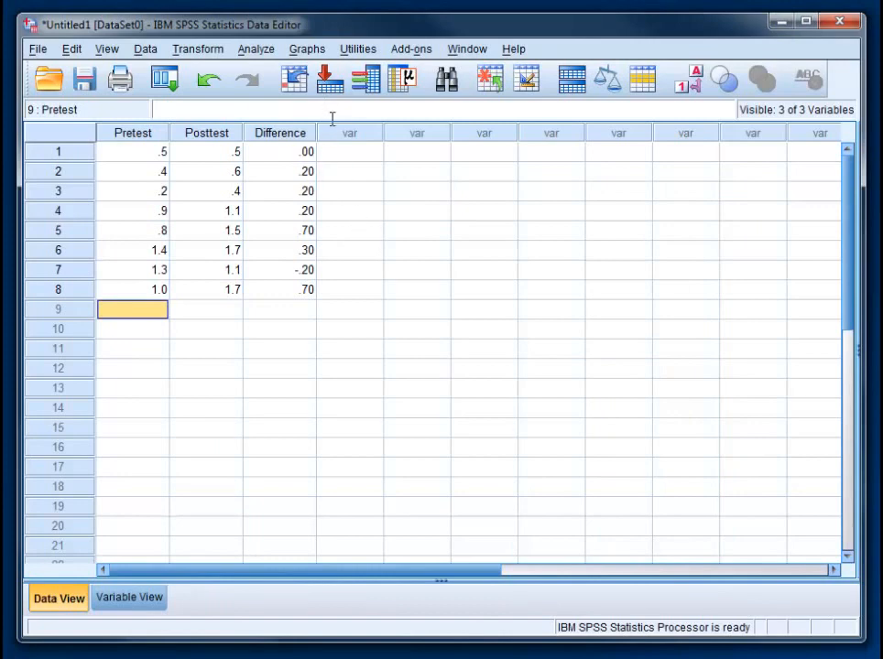
mouse_move(348, 161)
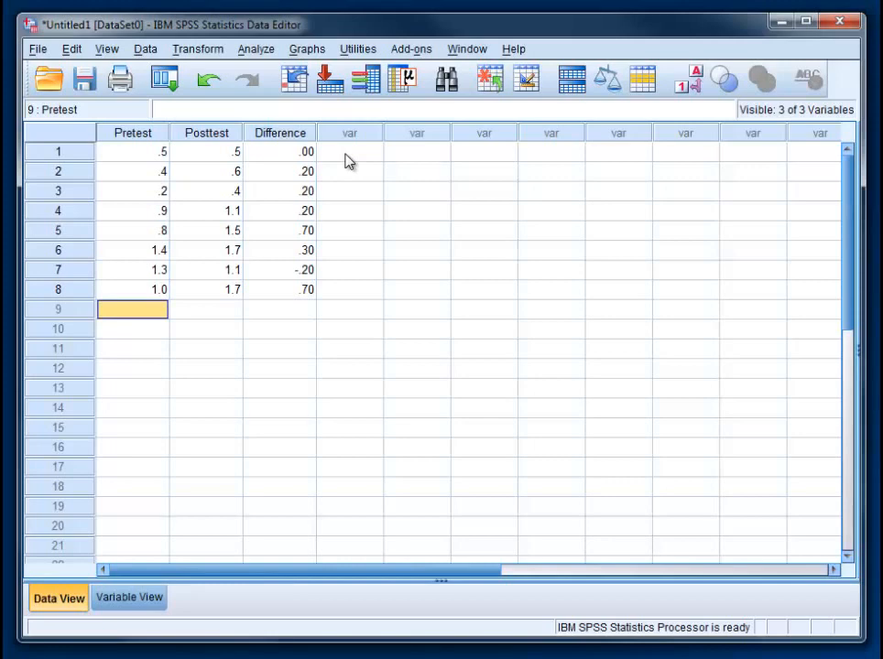
- Start a Compute Variable with target variable Mean
click(197, 48)
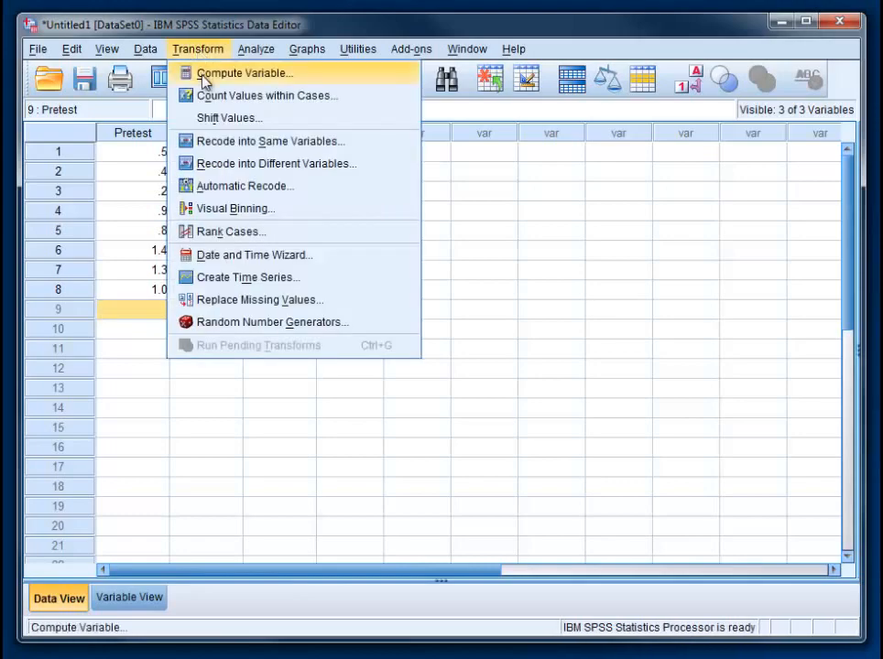
click(243, 73)
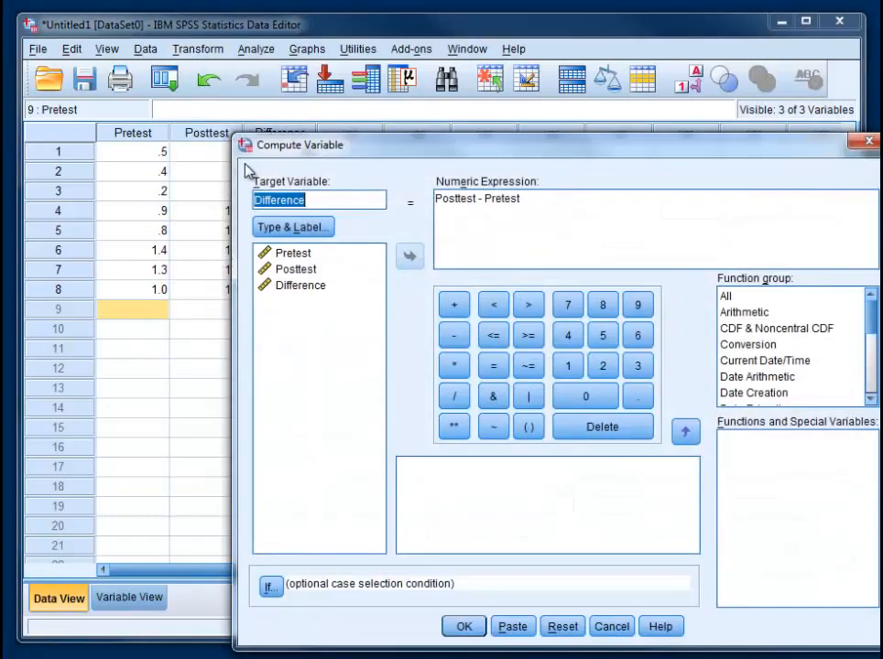
mouse_move(400, 326)
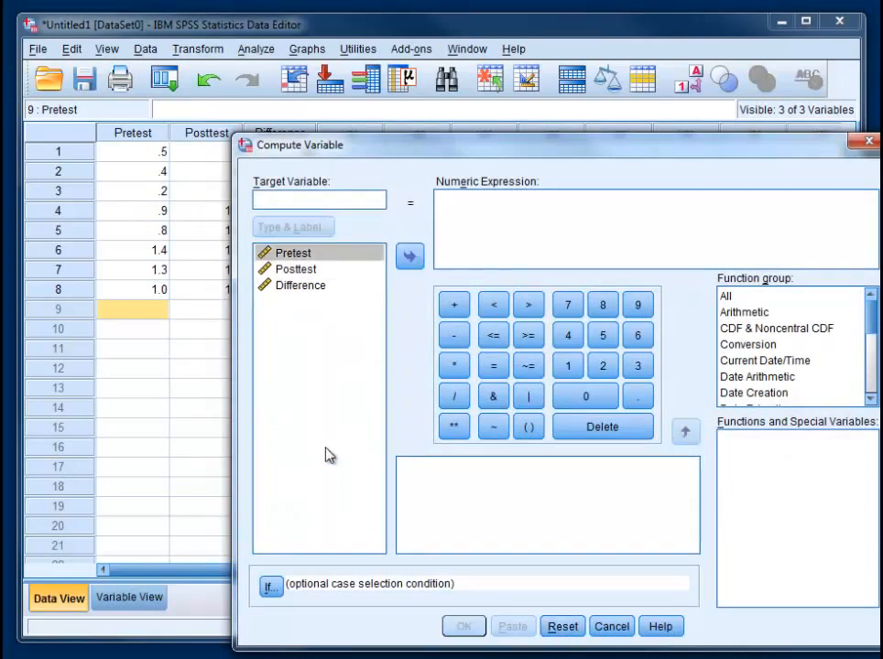
mouse_move(344, 445)
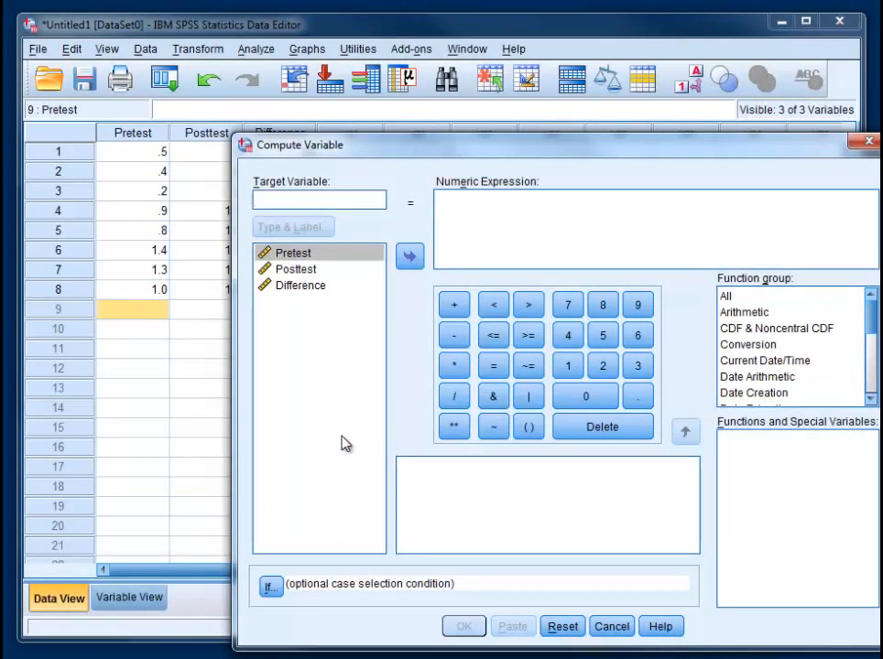
text(Mean)
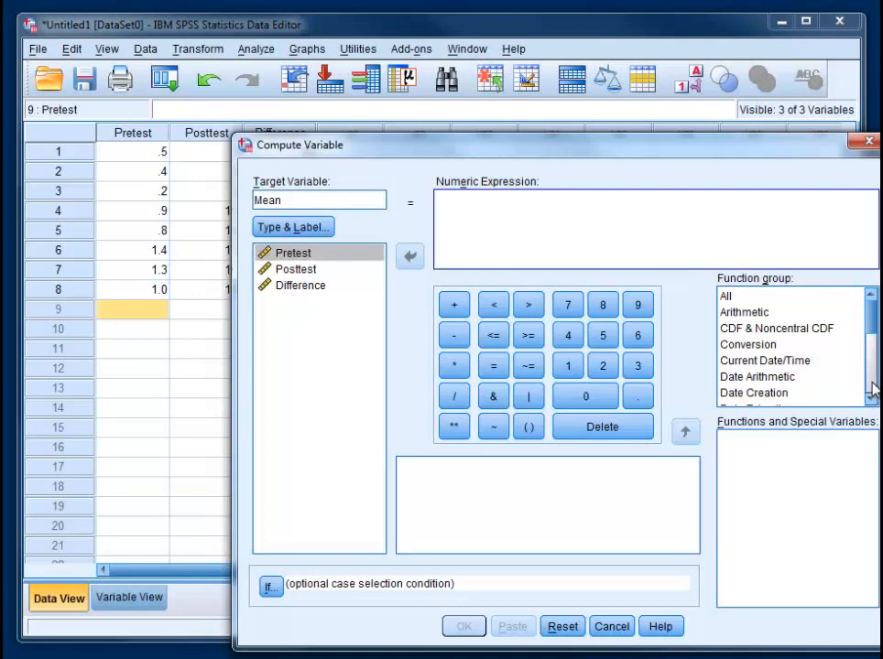
scroll(down, 3)
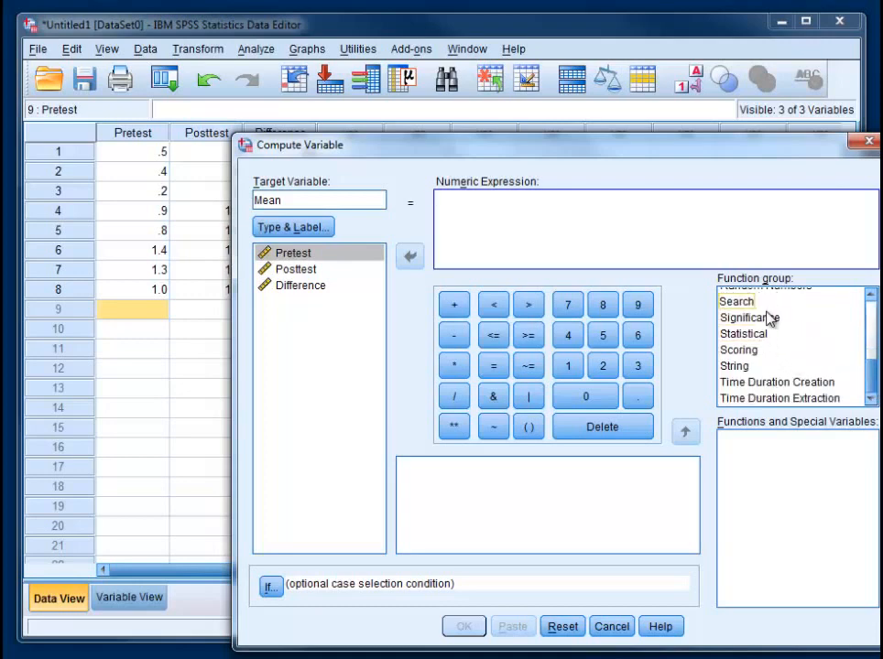
- Build the expression MEAN(Pretest,Posttest) from the Statistical functions and compute it
click(743, 333)
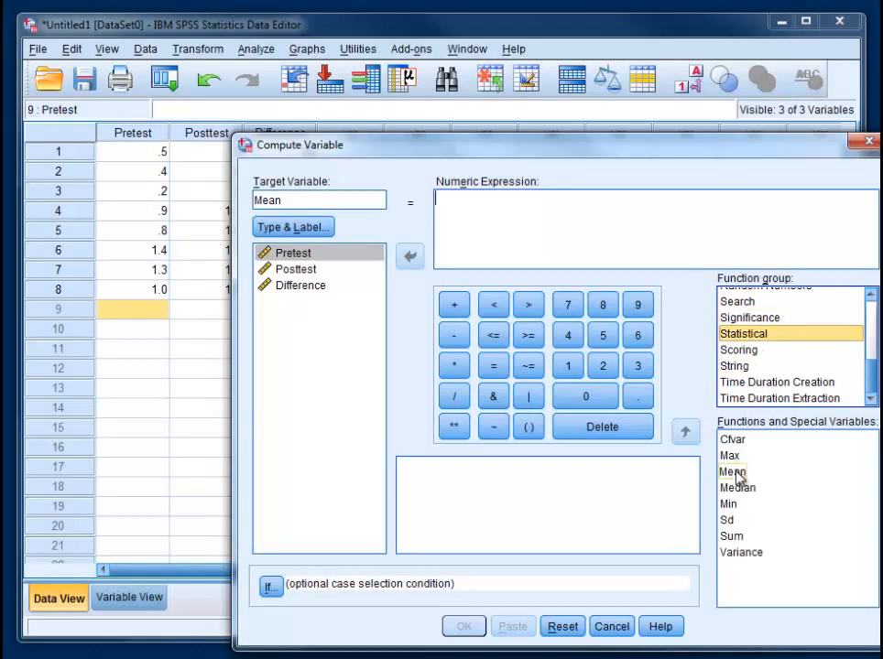
click(733, 473)
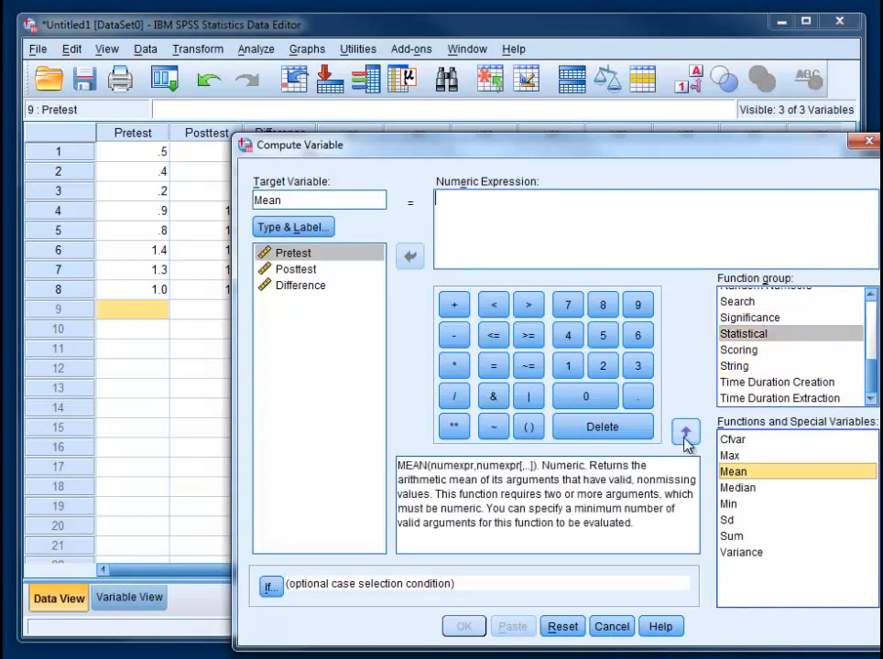
click(684, 432)
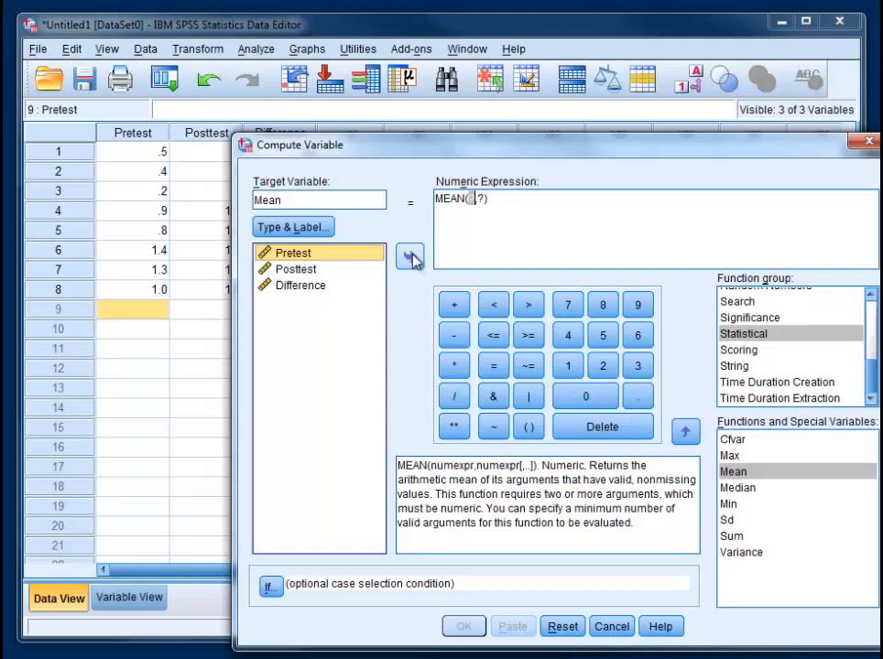
click(410, 257)
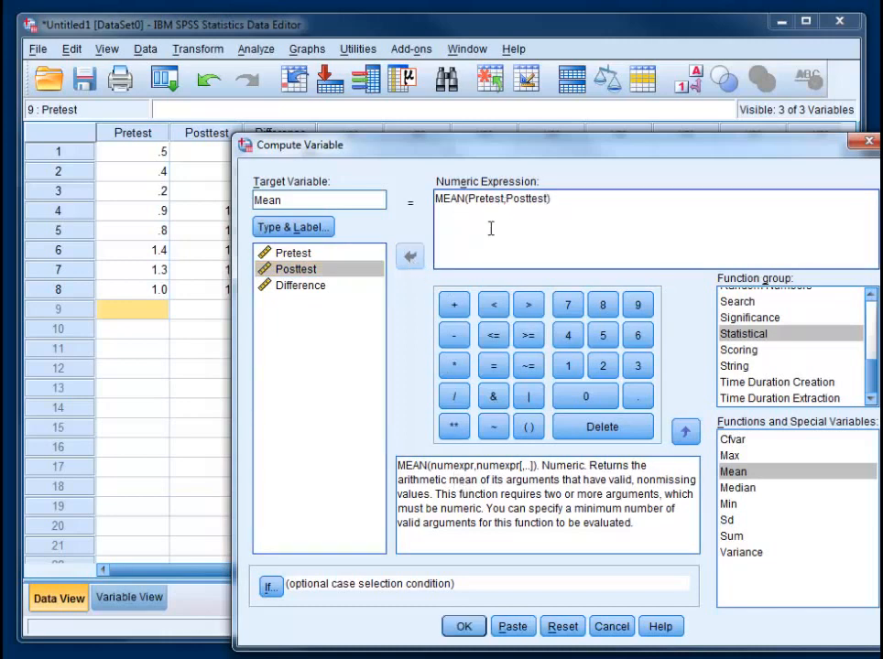
click(464, 626)
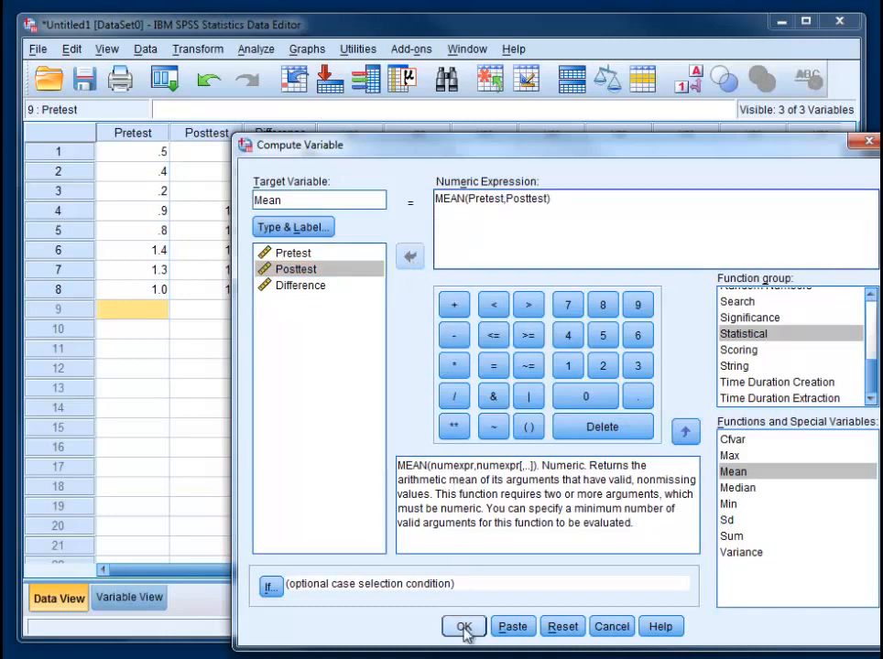
click(463, 626)
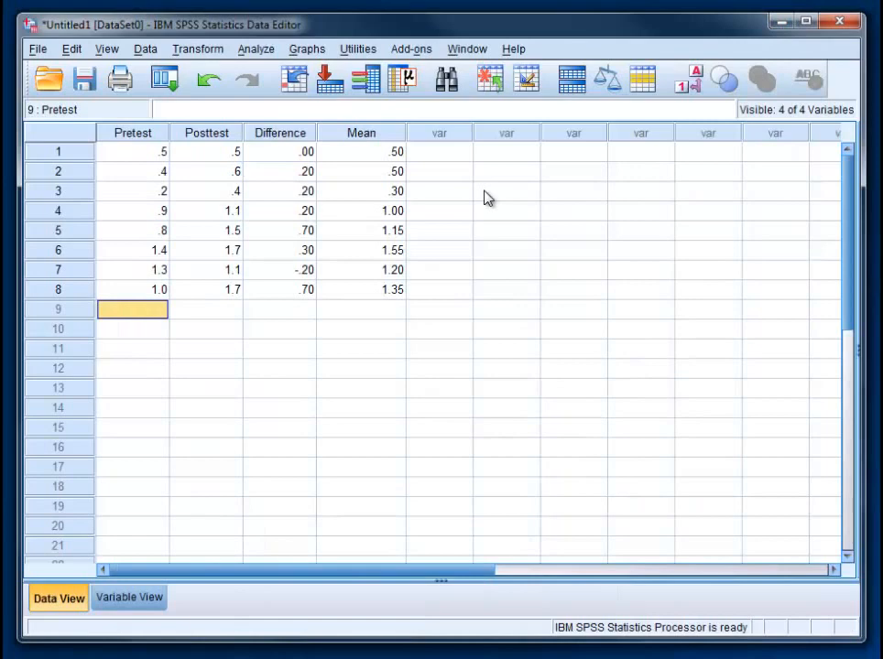
mouse_move(388, 278)
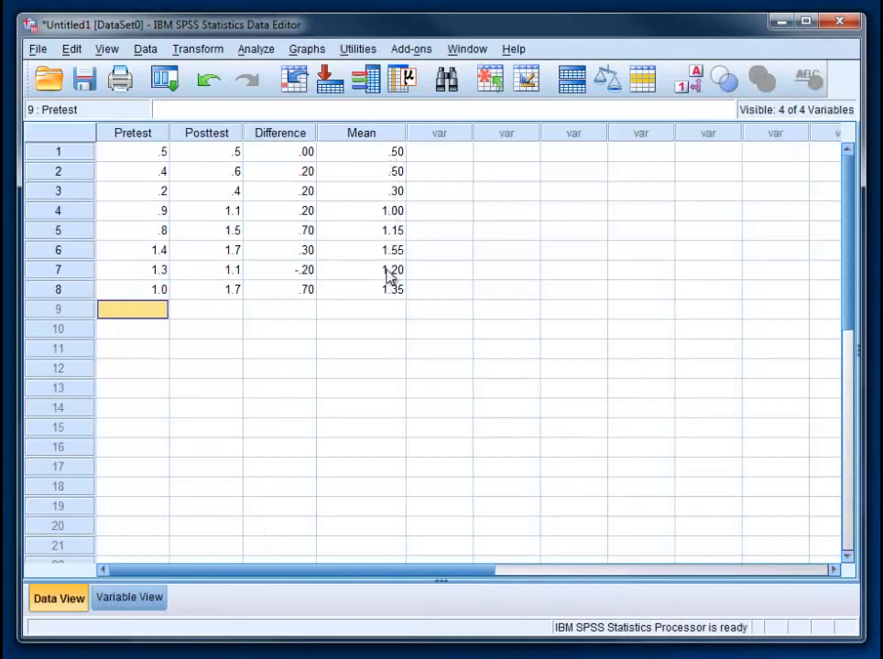
mouse_move(163, 186)
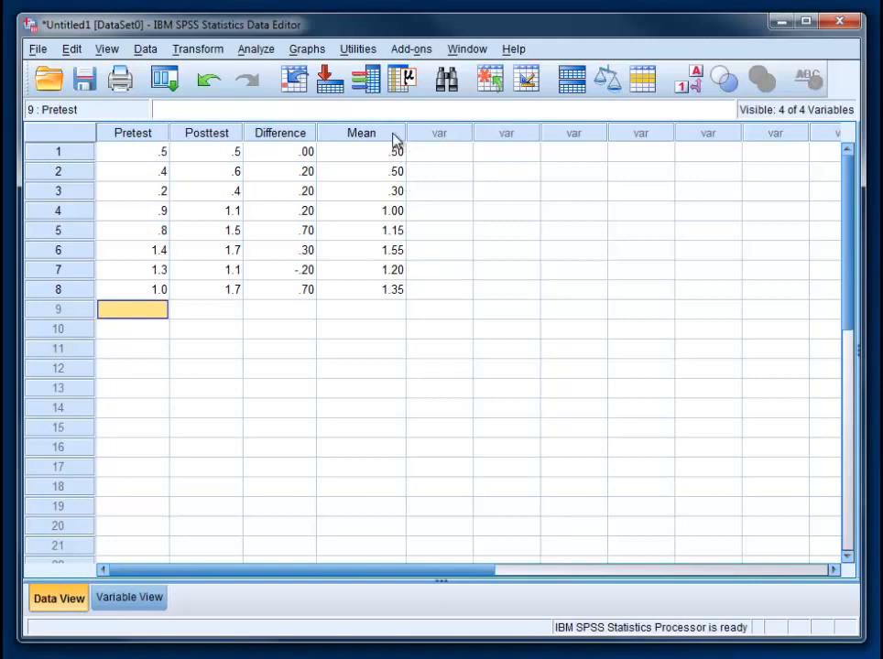
mouse_move(407, 260)
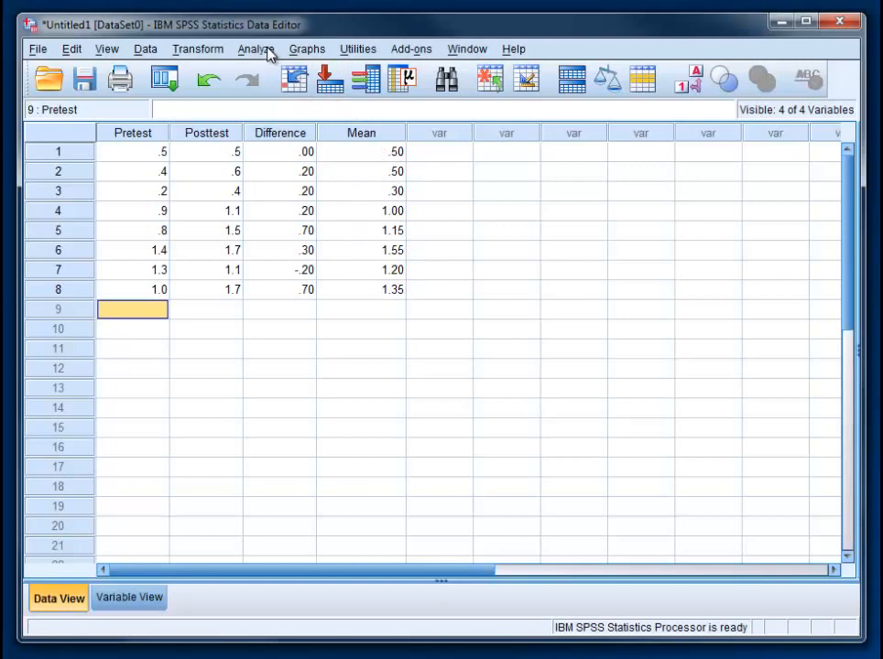
- Set up a Frequencies analysis on the Mean variable after resetting the dialog
click(257, 47)
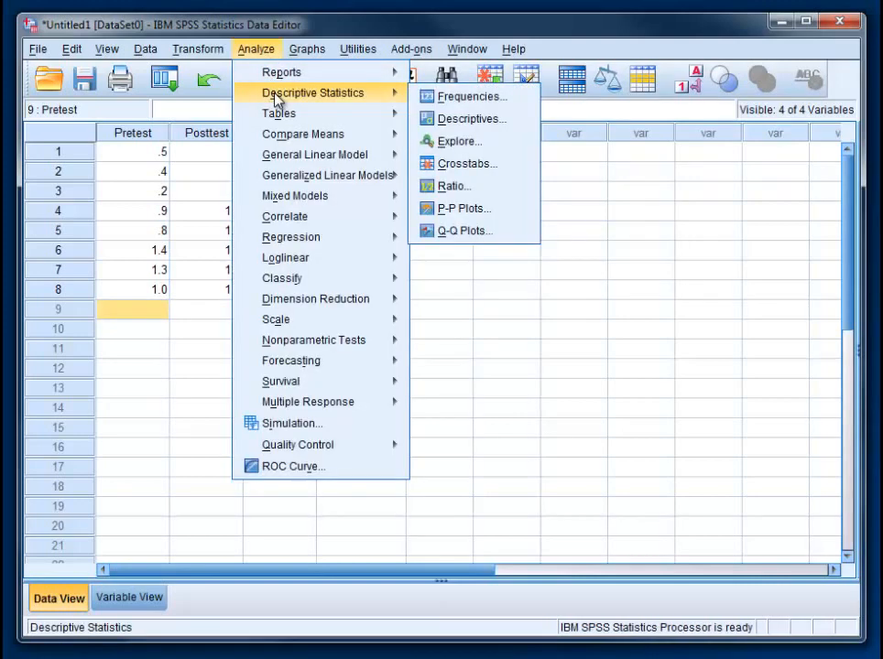
mouse_move(468, 96)
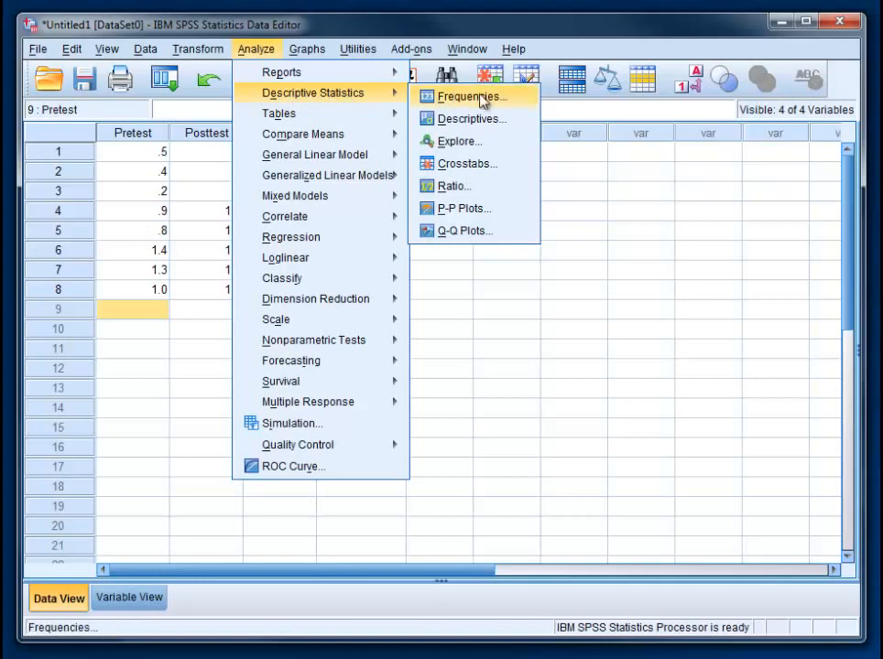
click(473, 95)
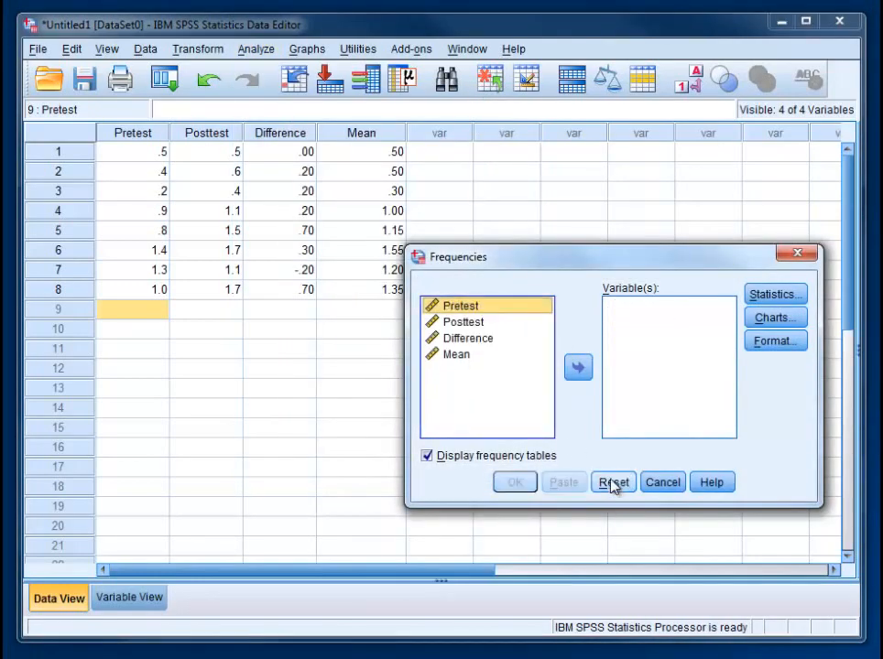
click(454, 355)
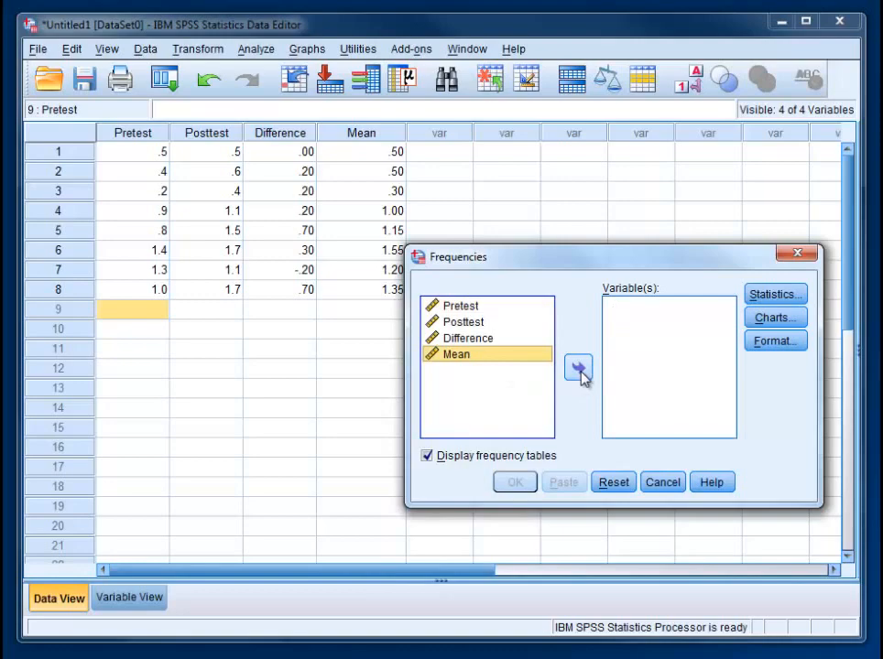
click(579, 366)
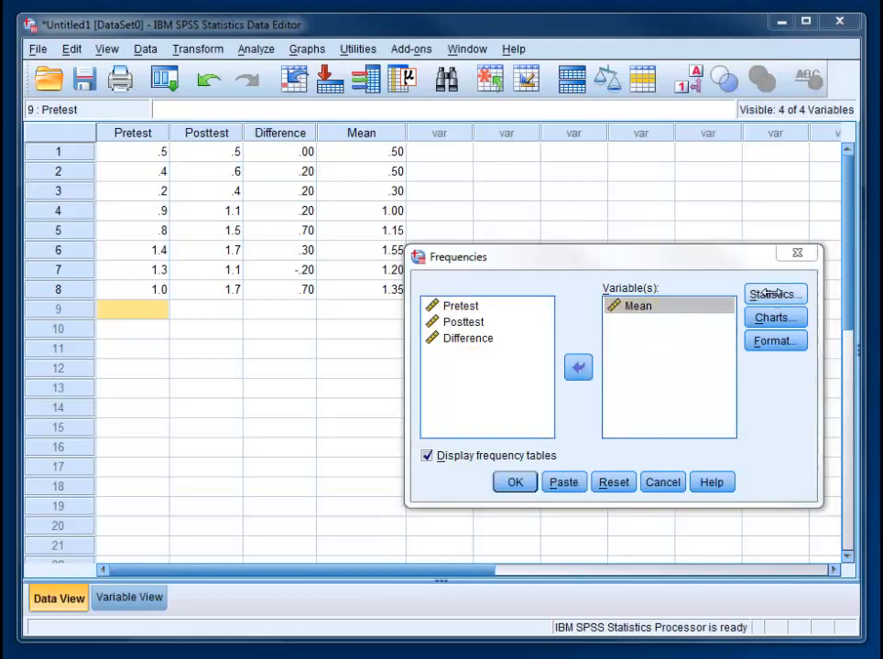
- Request the mean statistic and run the frequencies analysis
click(773, 293)
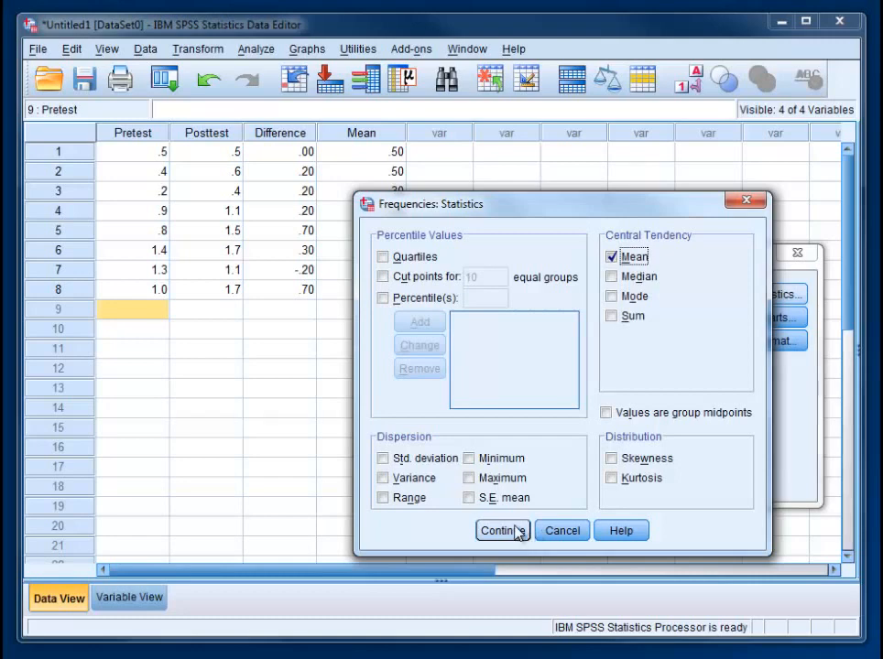
click(501, 531)
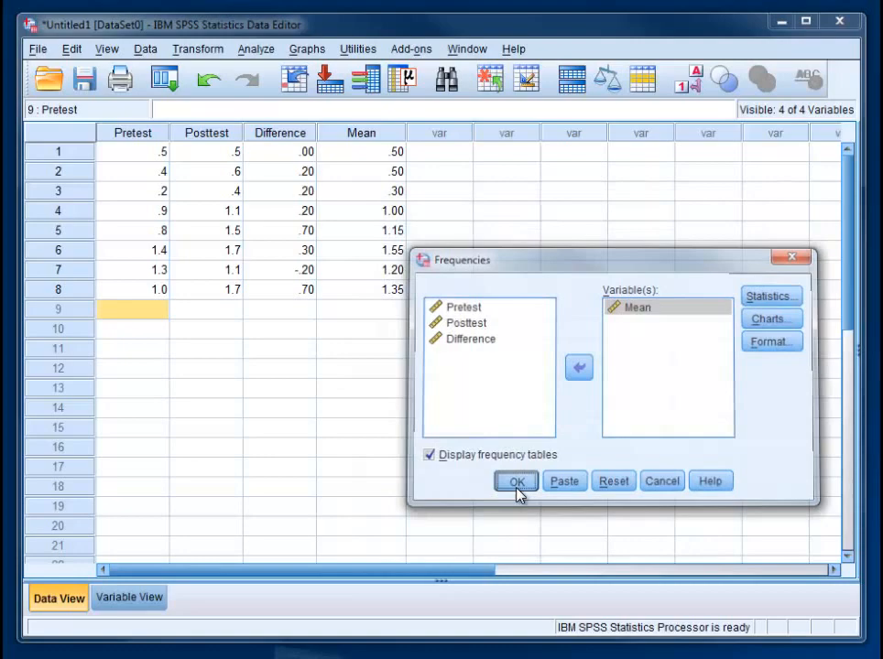
click(517, 480)
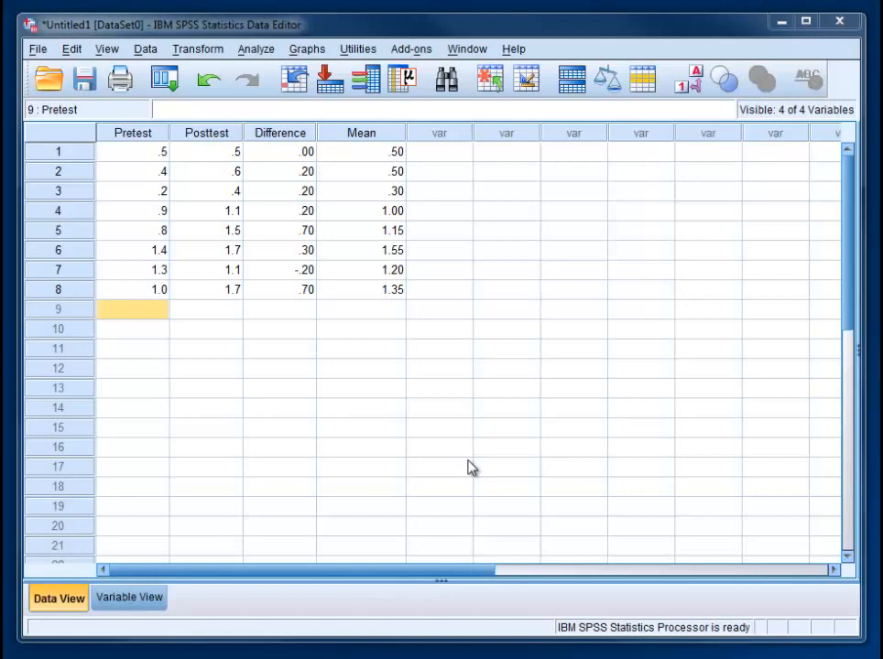
mouse_move(198, 48)
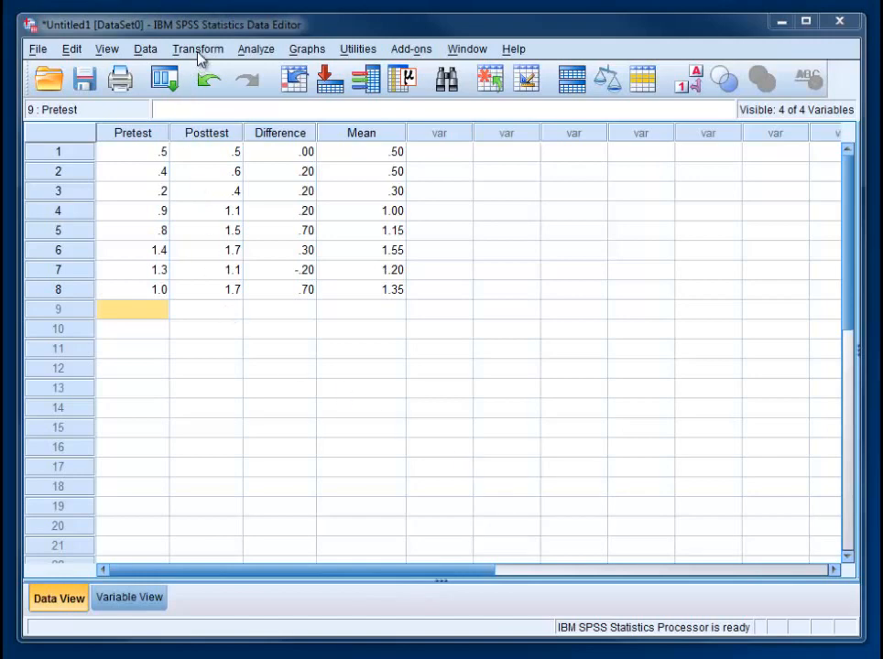
- Compute Adjustment as .9438 minus Mean for every case
click(197, 48)
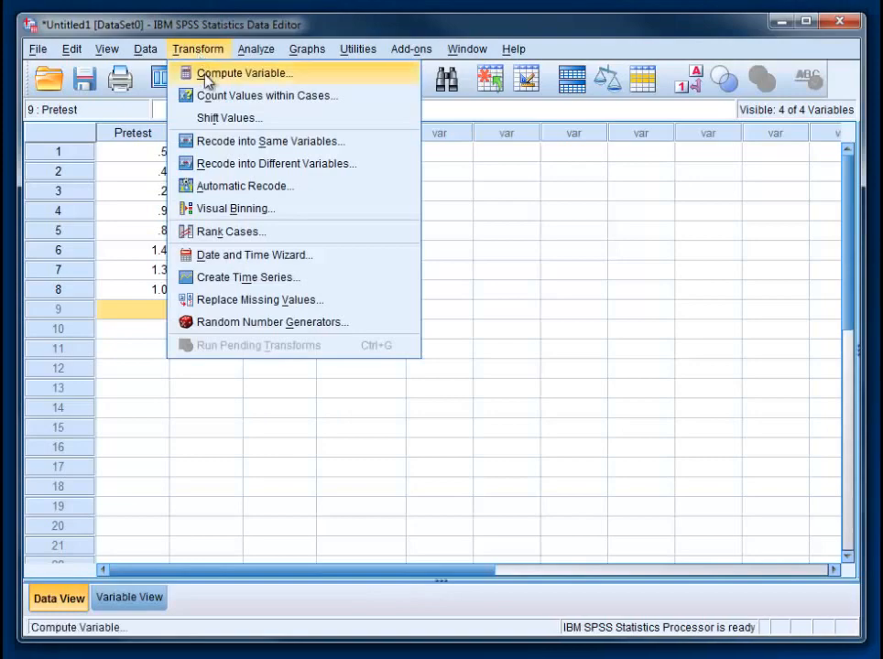
click(243, 73)
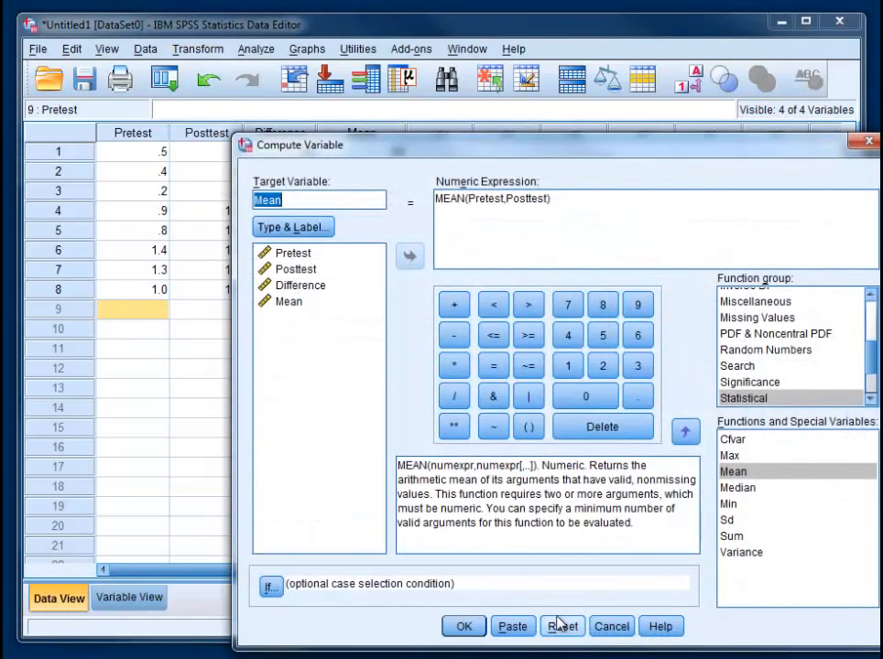
click(560, 626)
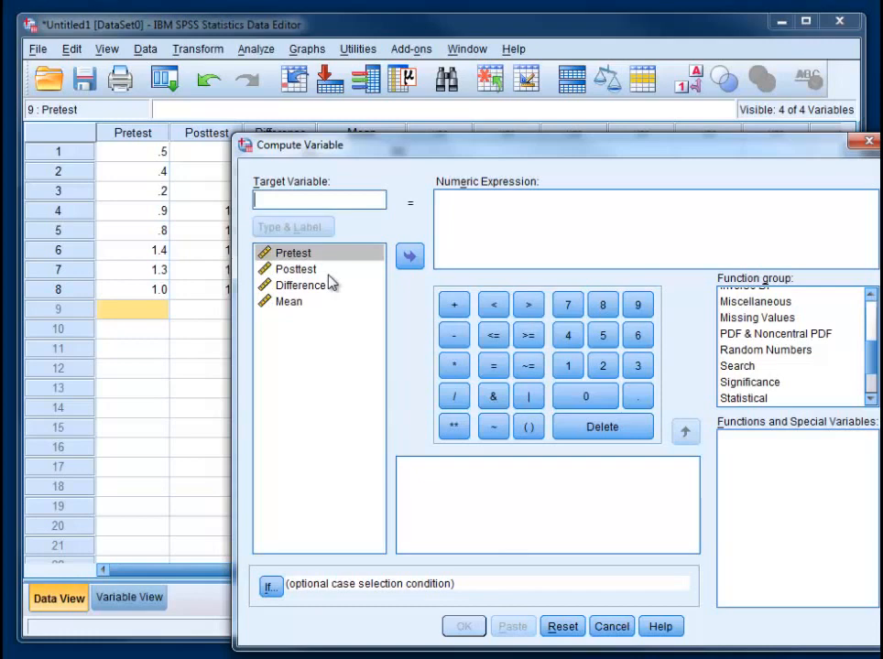
text(Adjustment)
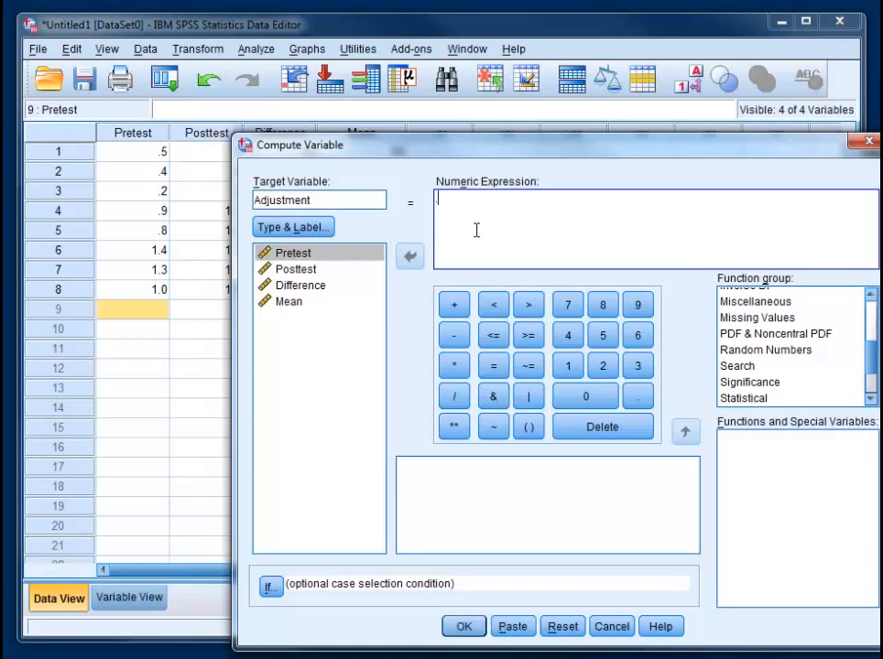
text(.9438-Mean)
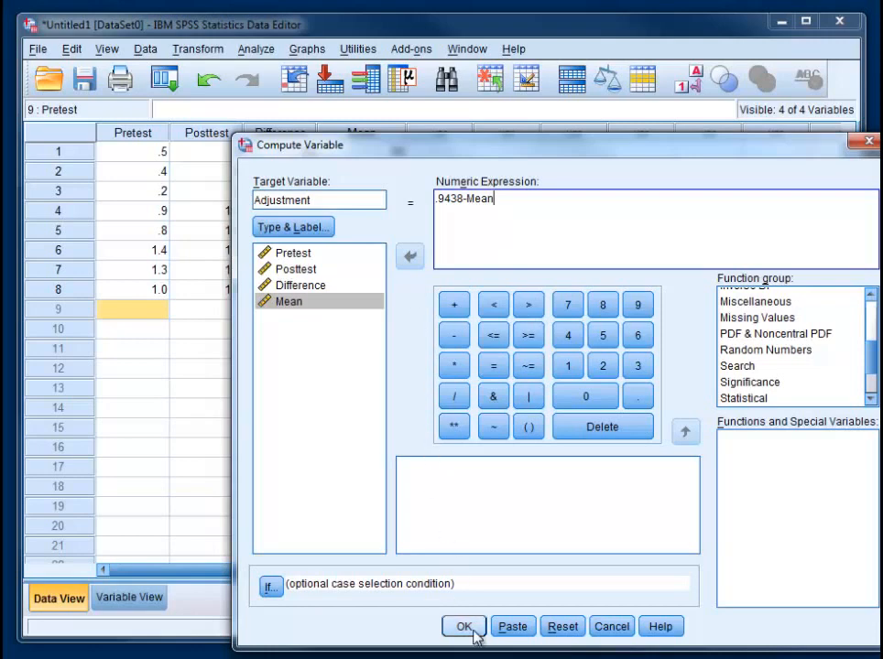
click(462, 626)
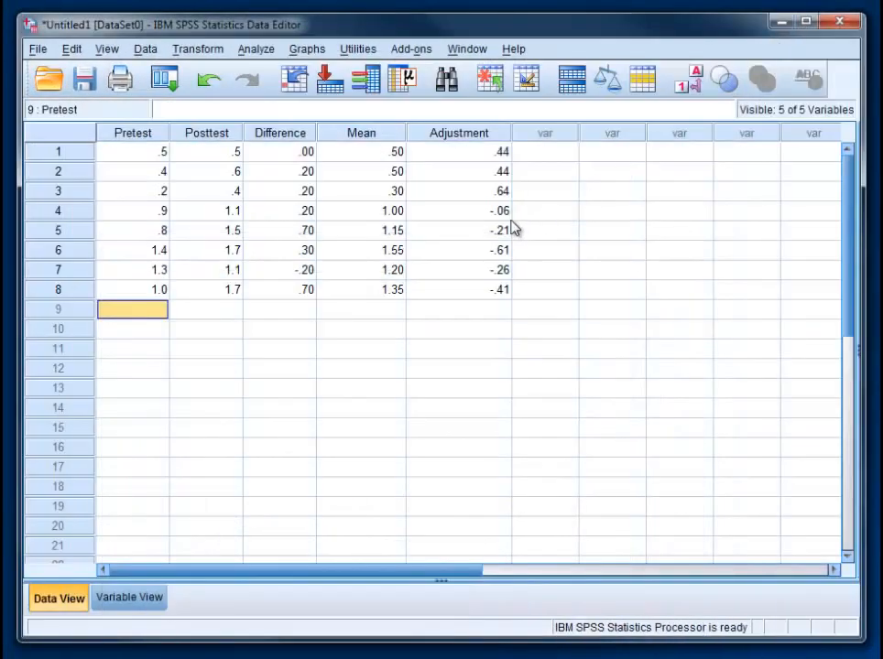
mouse_move(491, 186)
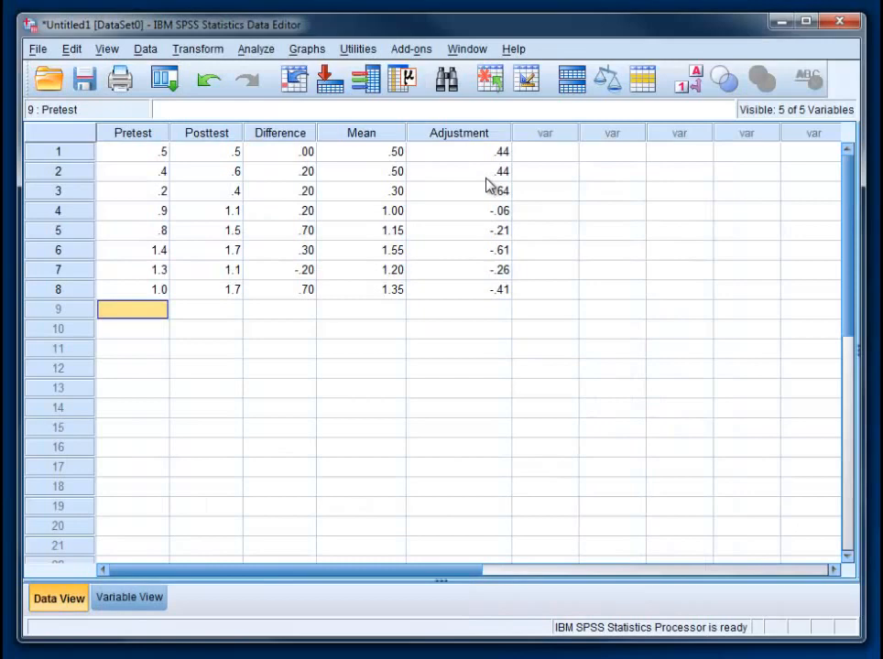
mouse_move(494, 268)
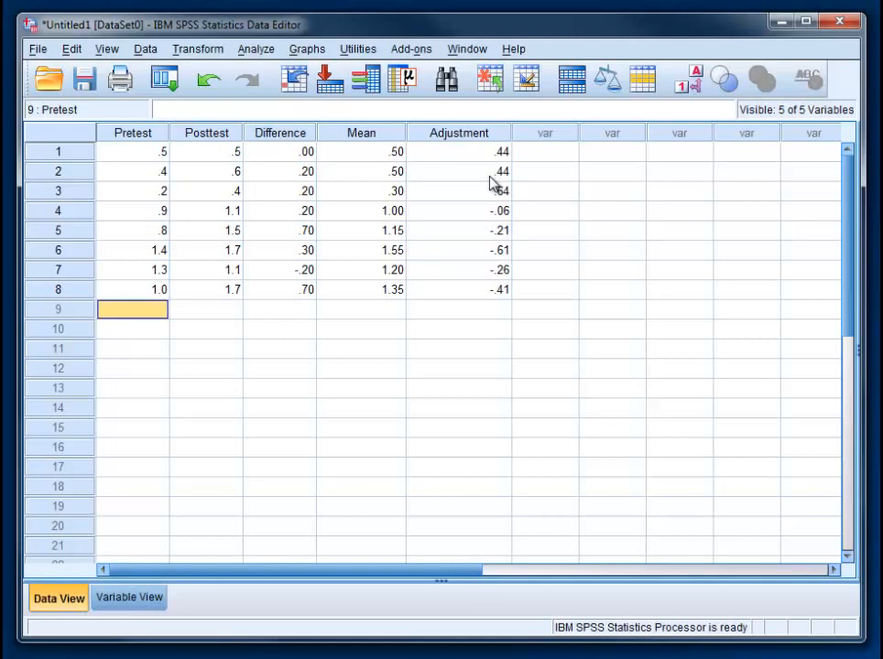
mouse_move(473, 168)
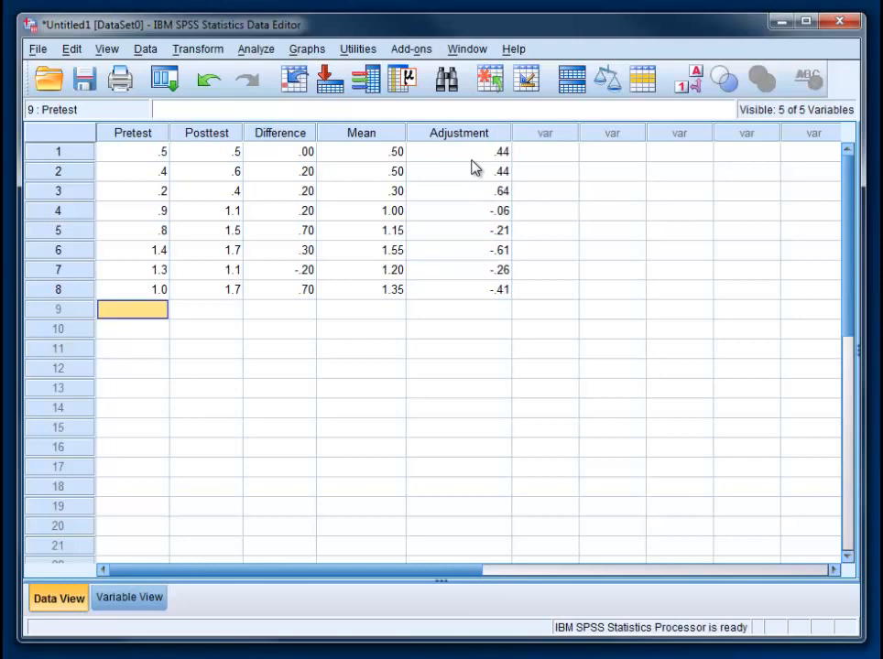
mouse_move(227, 137)
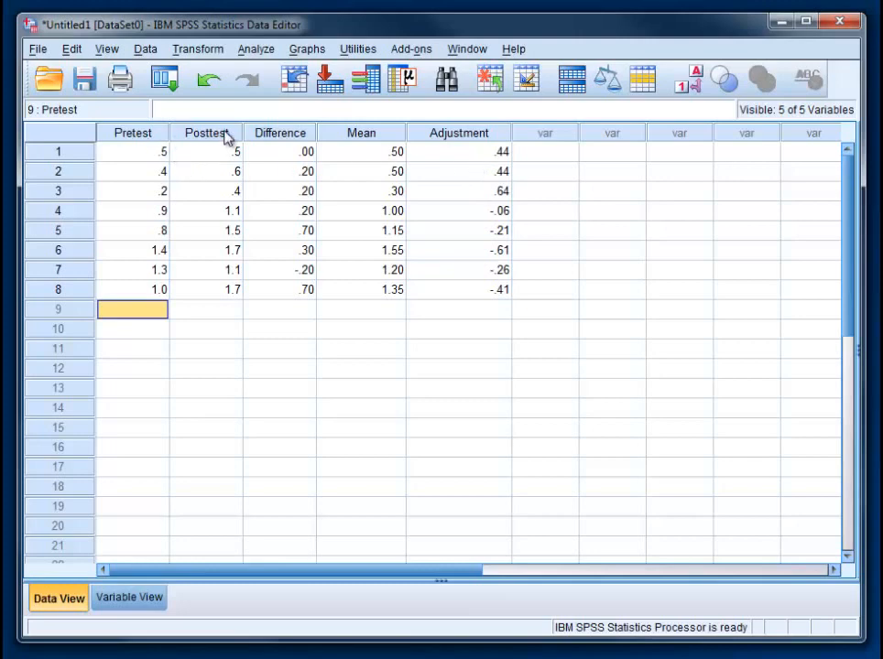
mouse_move(431, 147)
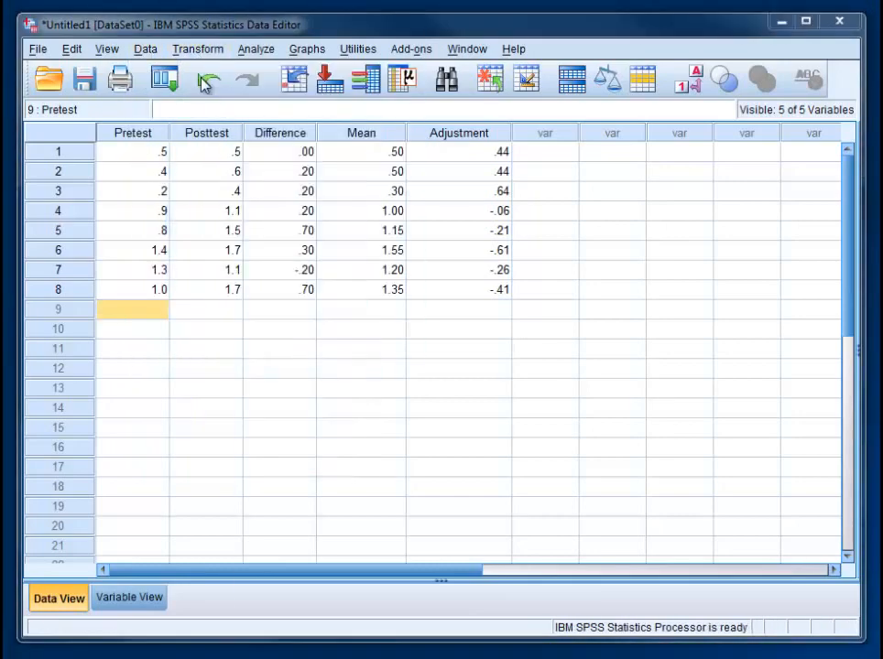
- Compute Pretest_Adj as Pretest + Adjustment
click(197, 48)
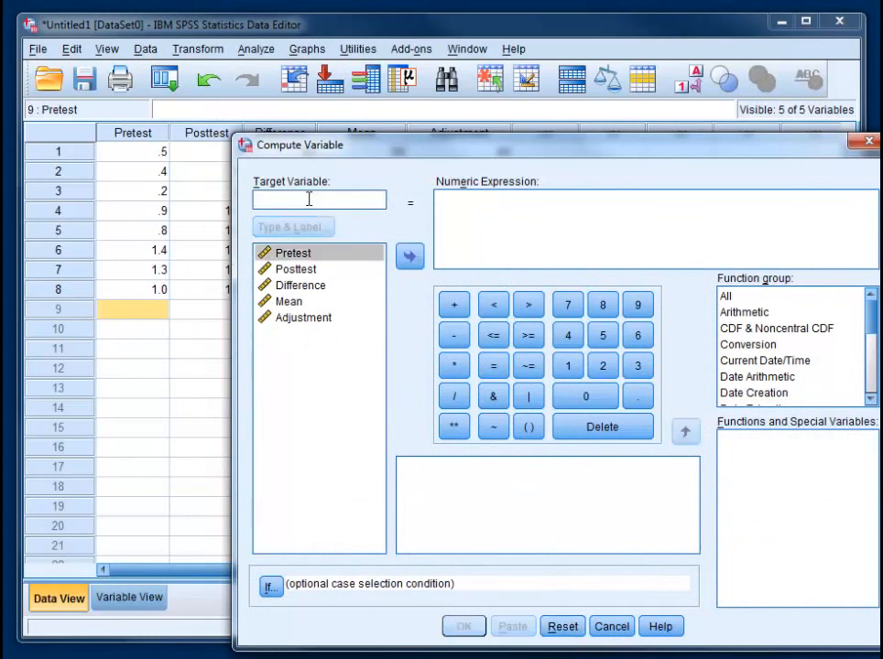
text(Pretest_Adj)
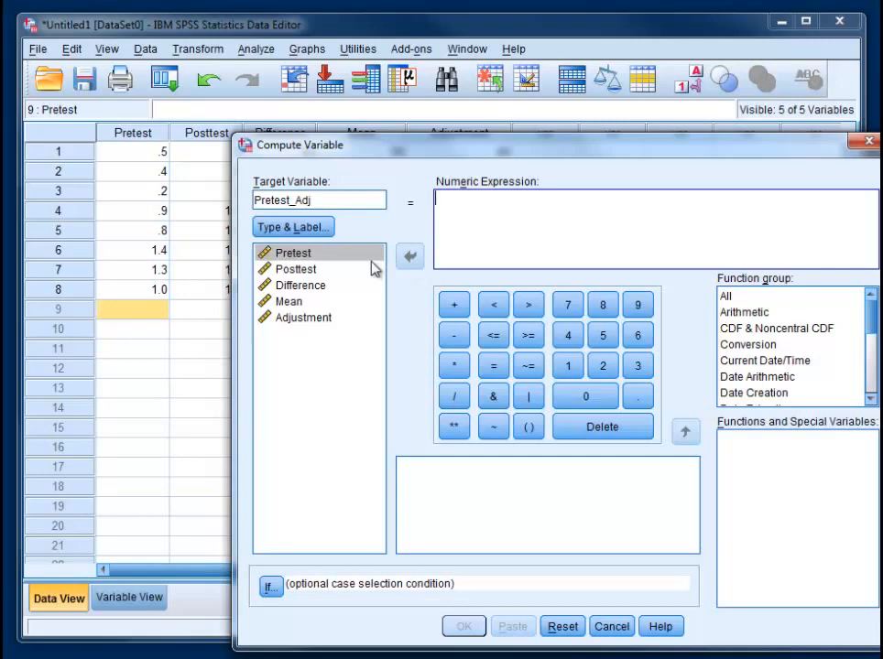
click(410, 257)
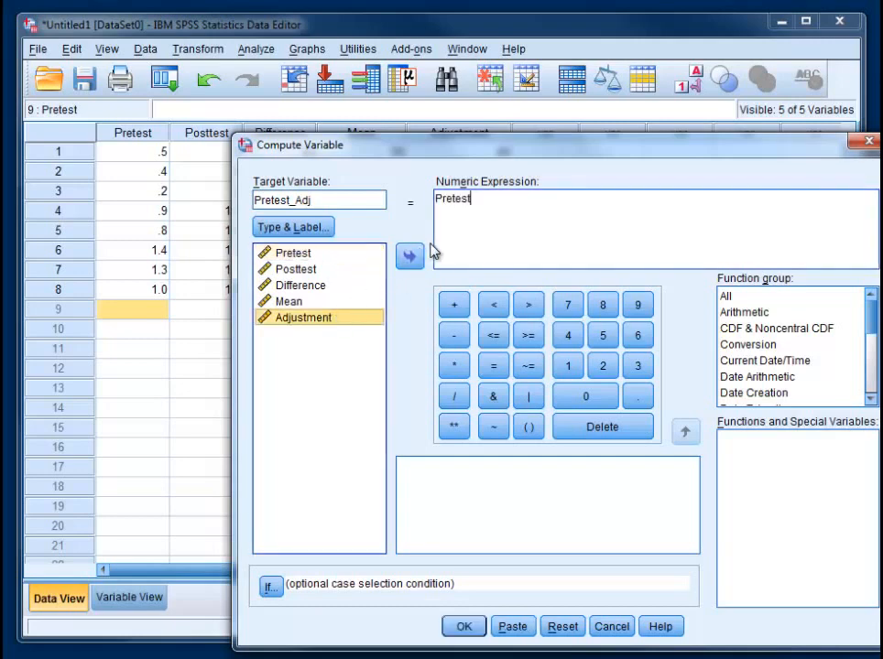
click(452, 304)
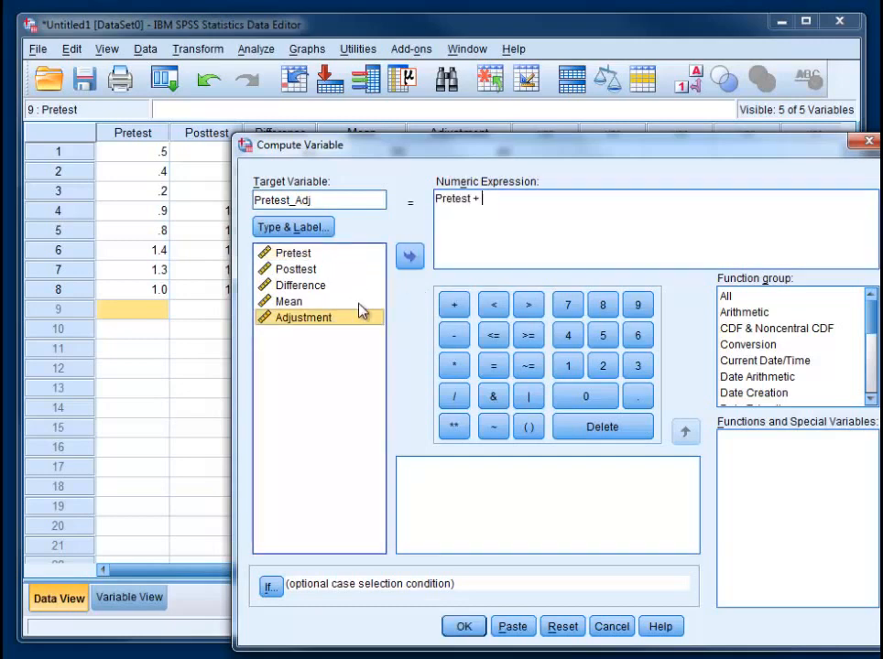
double_click(304, 316)
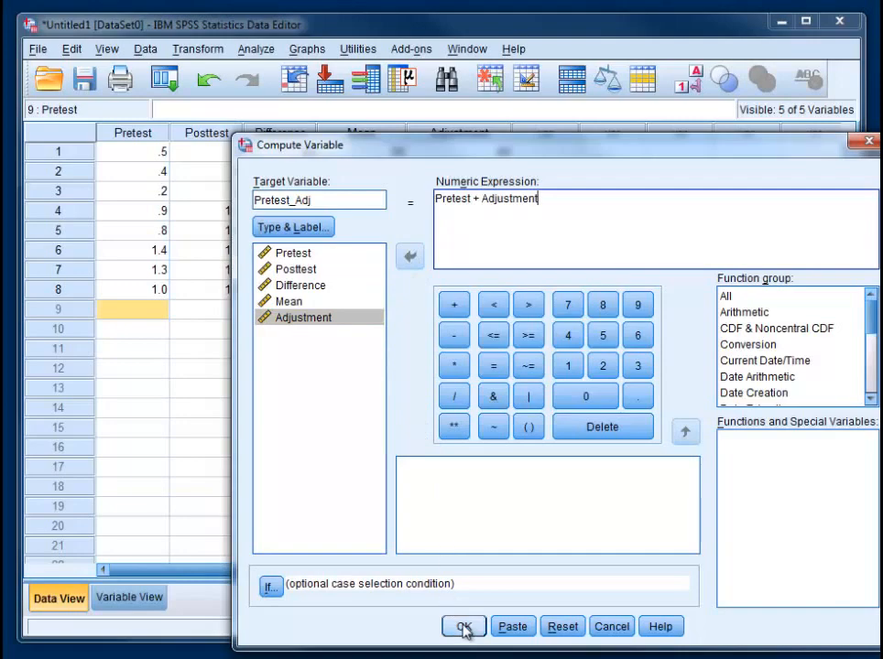
click(461, 626)
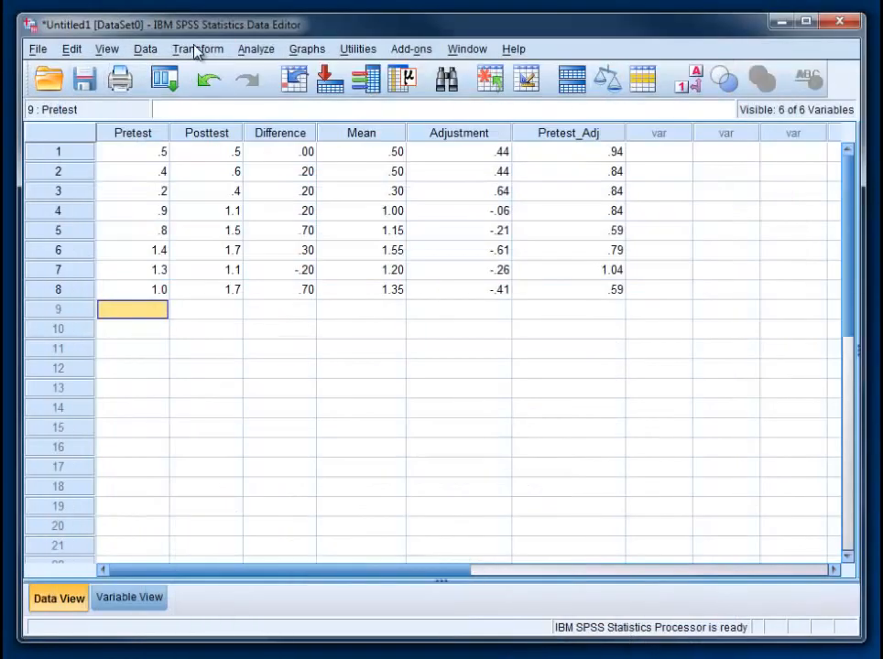
- Compute Posttest_Adj as Posttest + Adjustment
click(197, 47)
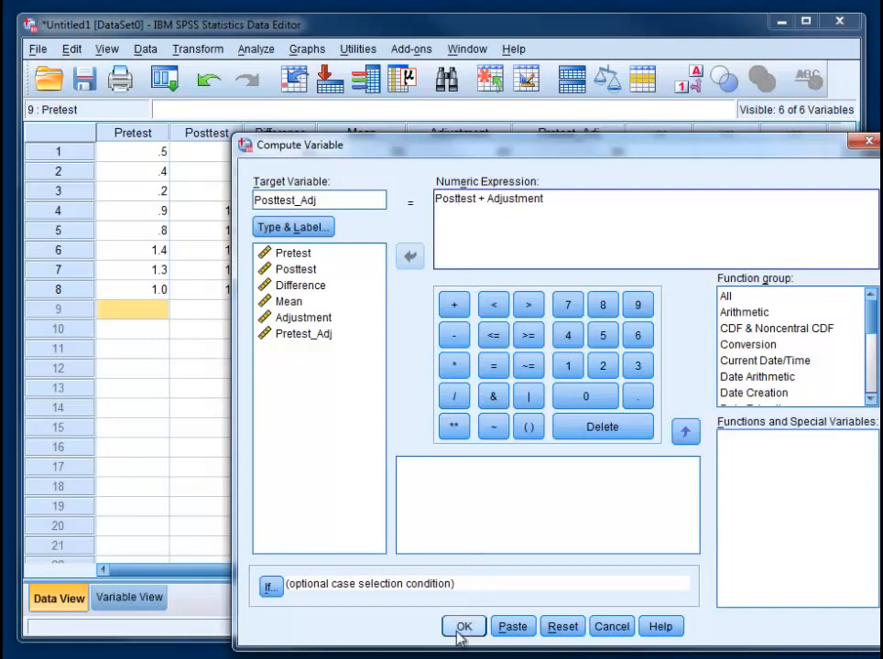
click(461, 626)
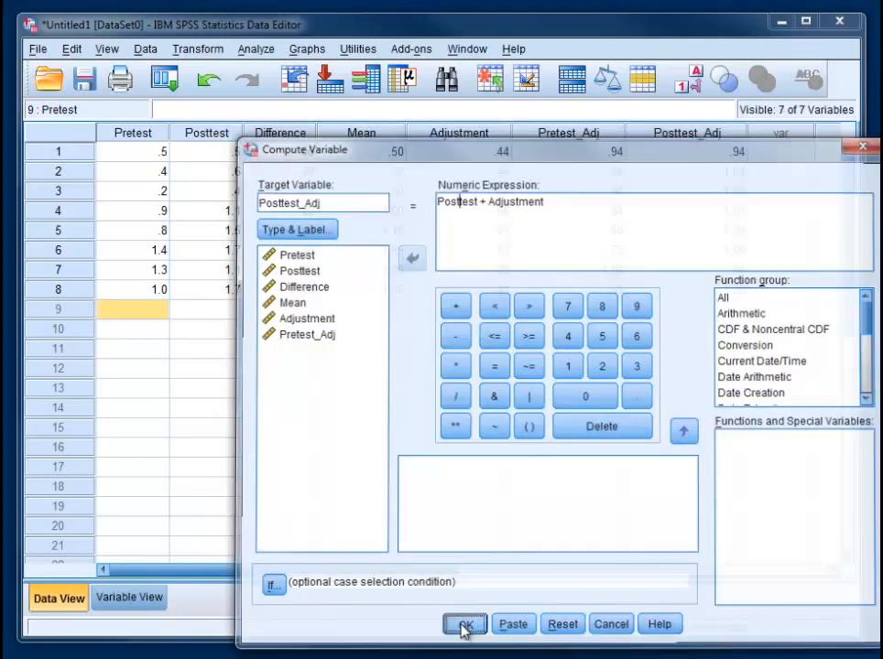
click(465, 623)
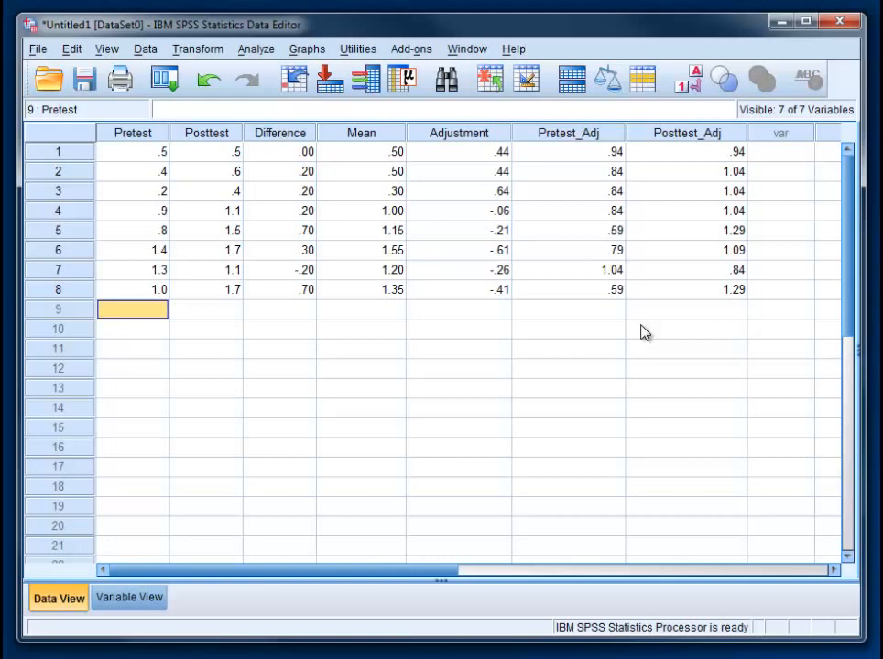
mouse_move(584, 141)
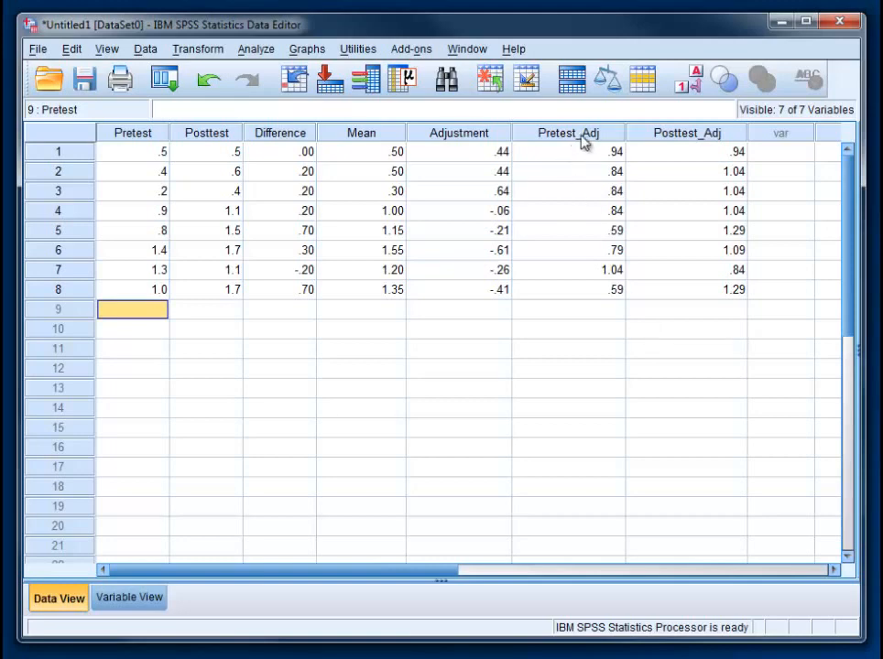
mouse_move(666, 143)
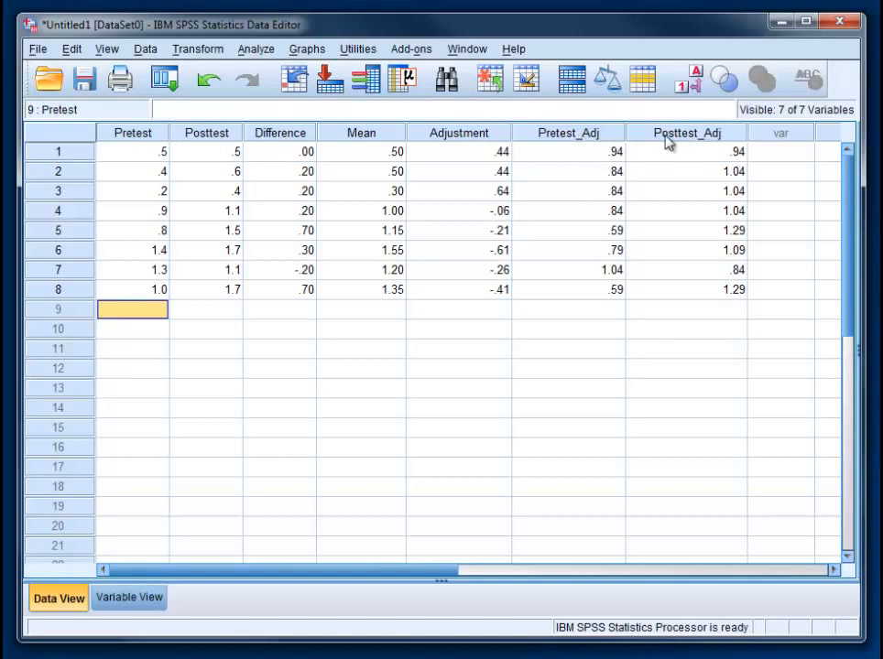
mouse_move(645, 268)
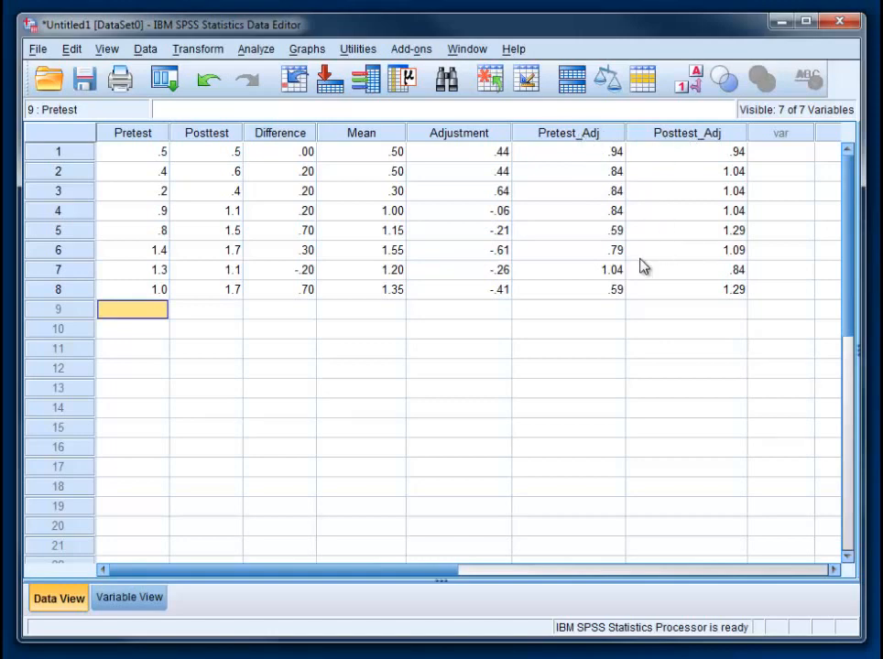
- Place a Simple Bar chart on the Chart Builder preview canvas
click(308, 48)
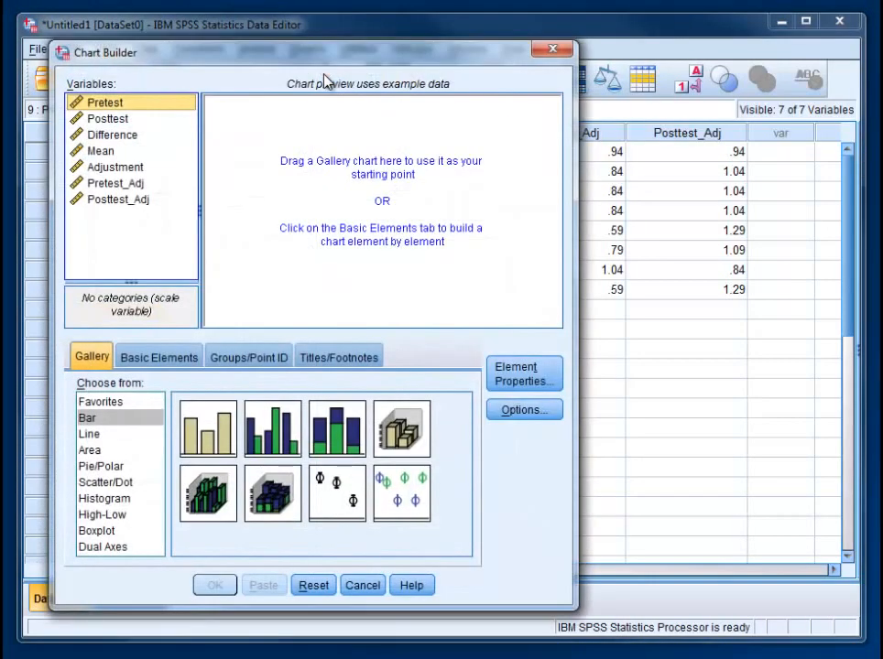
mouse_move(205, 440)
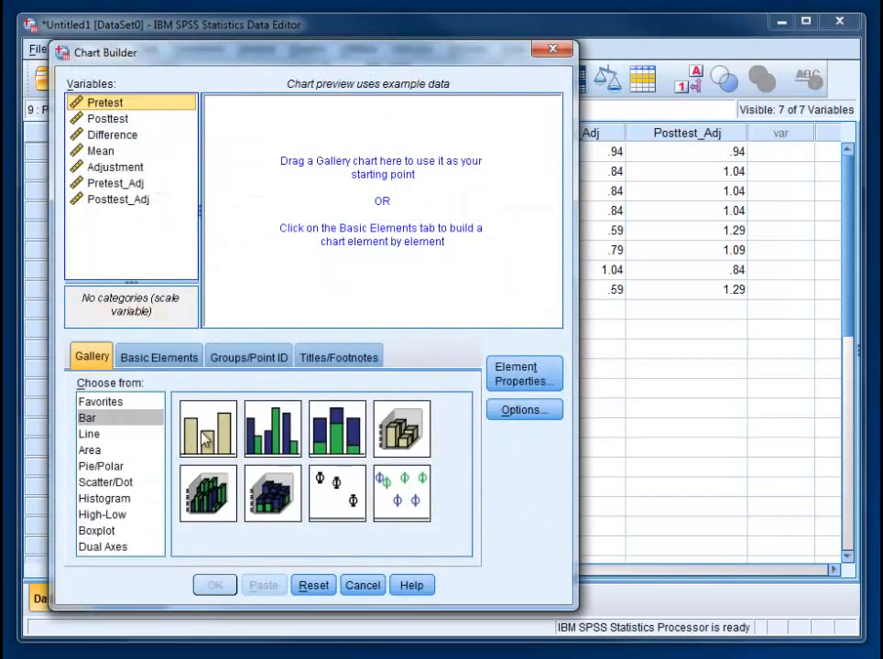
mouse_move(207, 428)
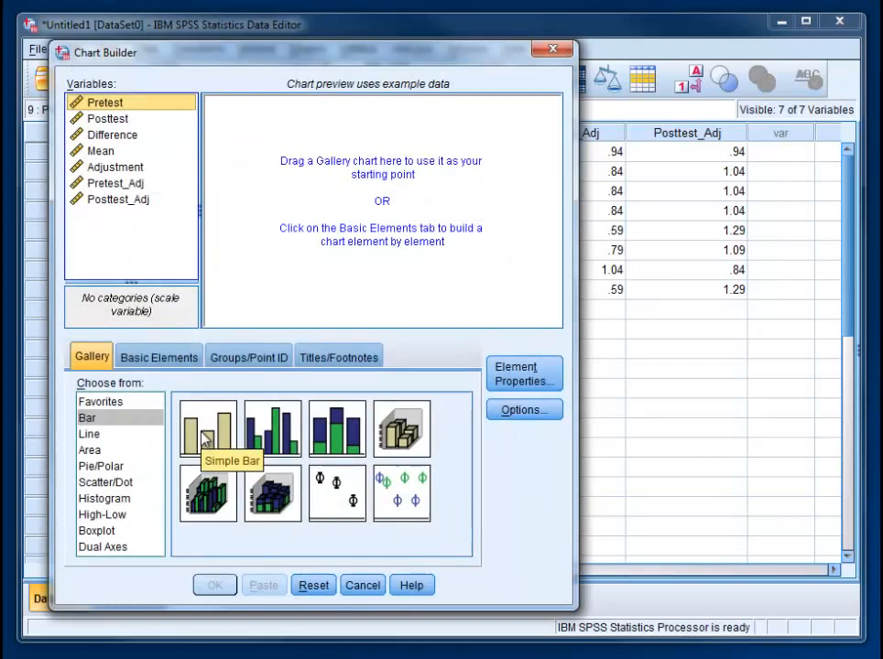
drag(207, 428, 355, 192)
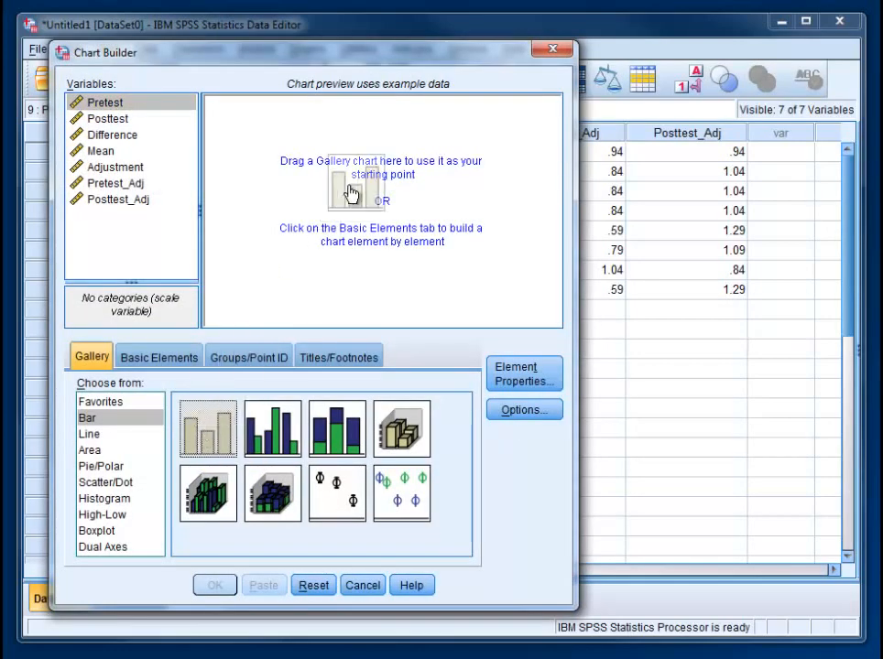
drag(207, 428, 357, 211)
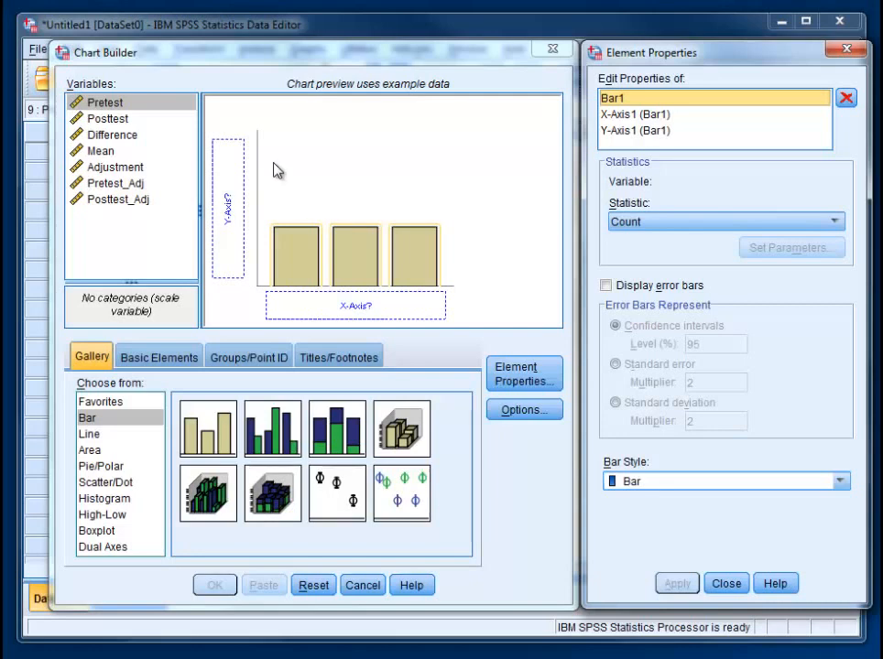
- Select Pretest_Adj and Posttest_Adj in the Variables list
click(108, 118)
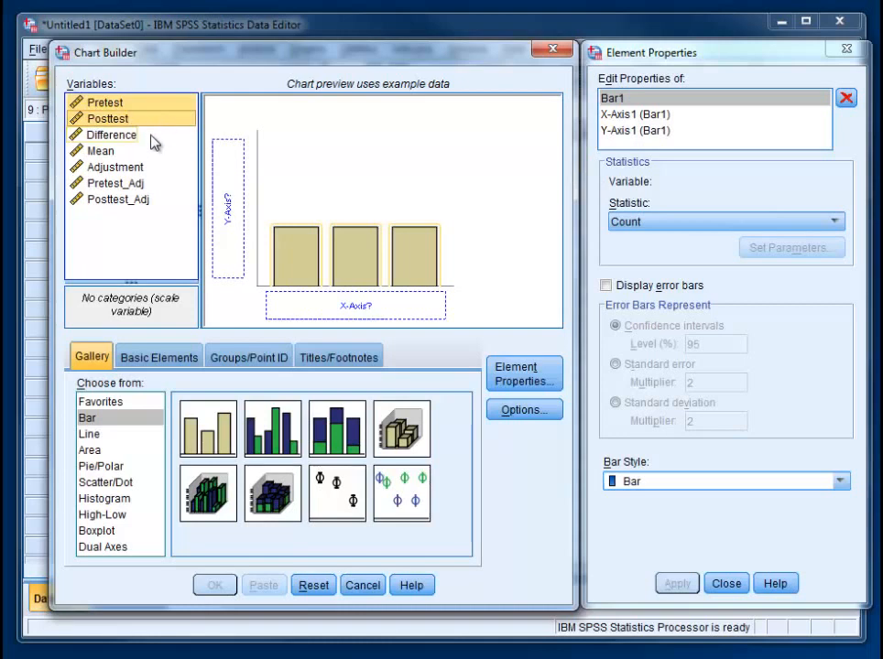
mouse_move(147, 190)
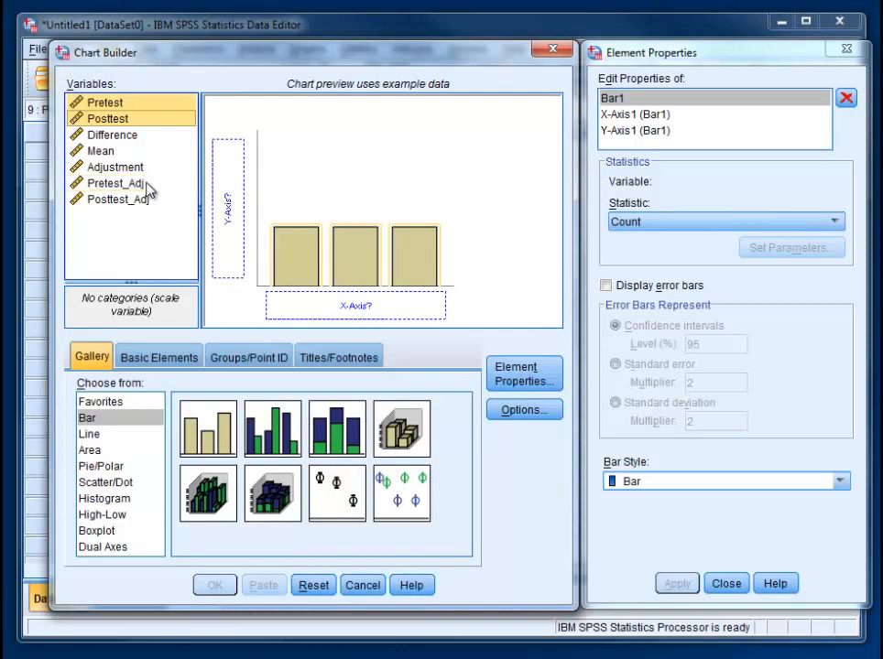
click(115, 183)
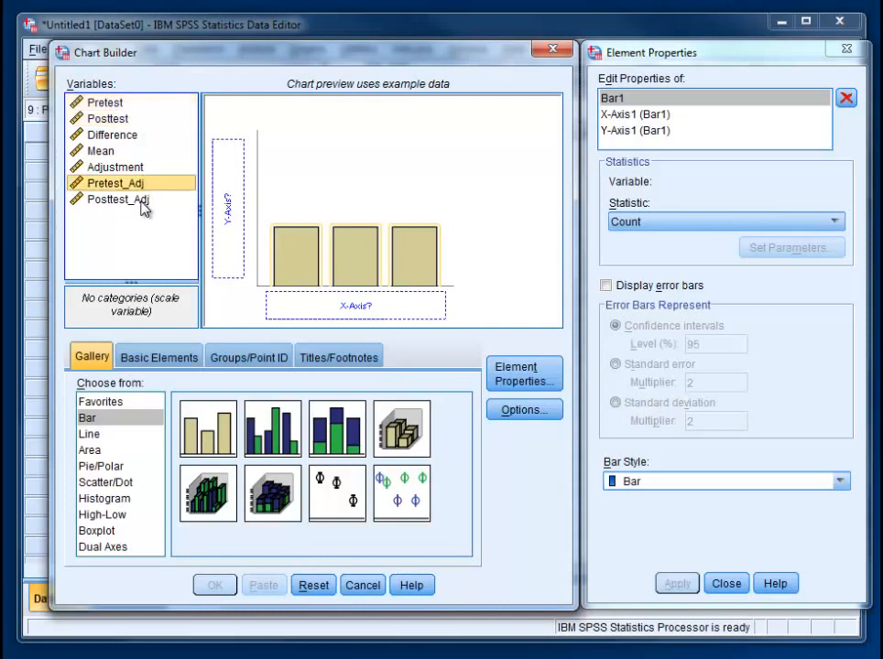
click(117, 200)
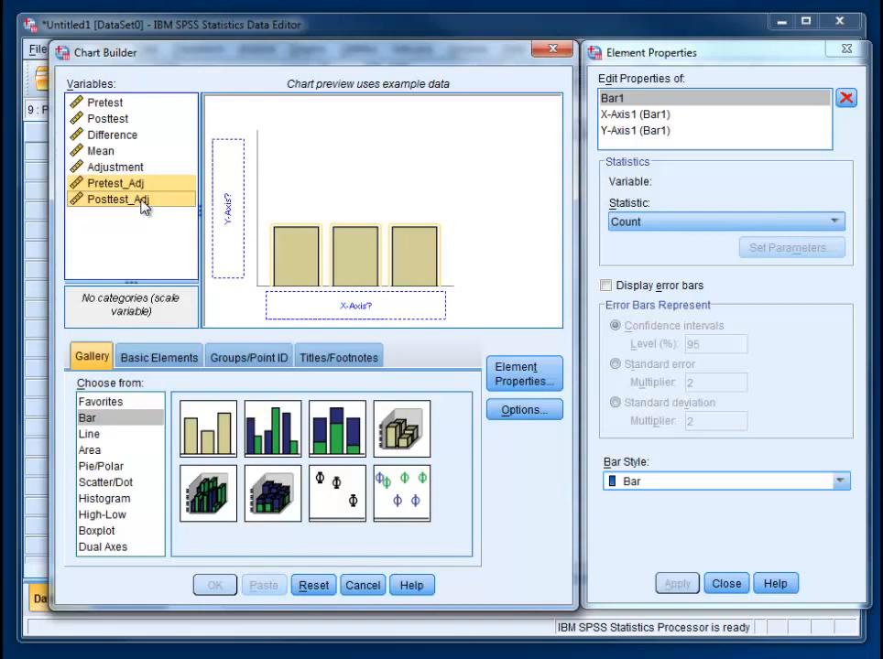
- Put both adjusted scores on the value axis as a summary group and enable 95% CI error bars
drag(115, 193, 229, 211)
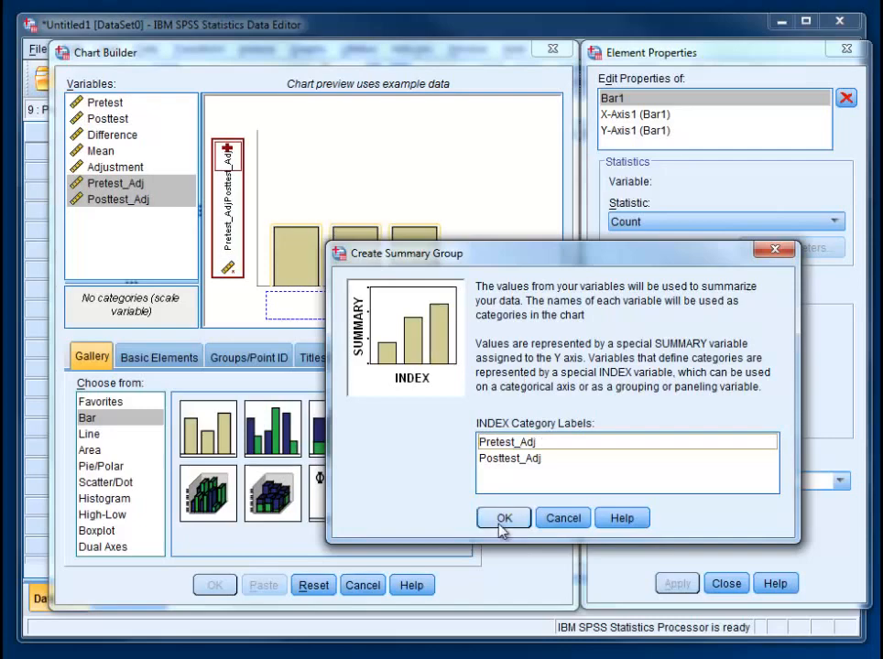
click(501, 517)
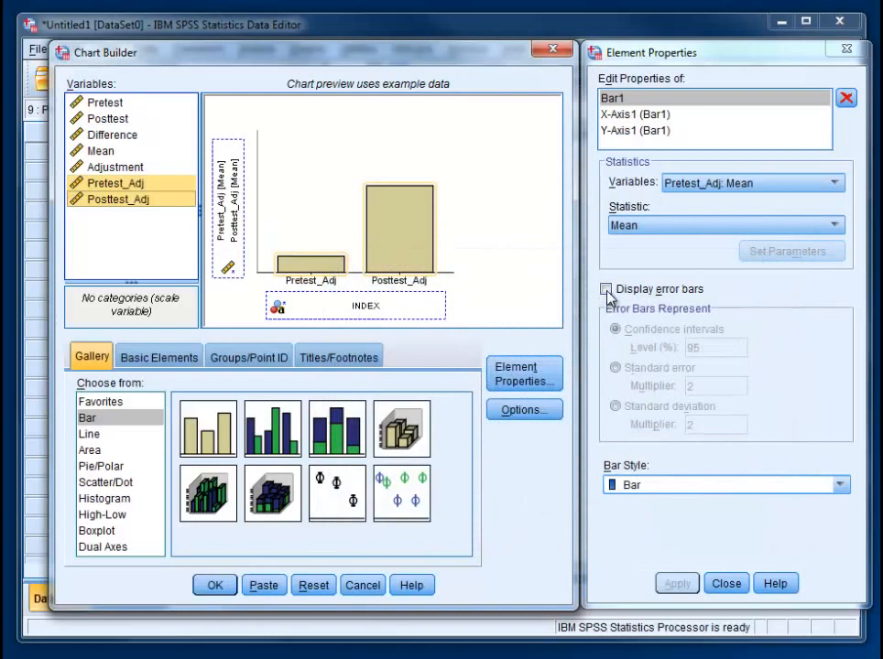
click(604, 290)
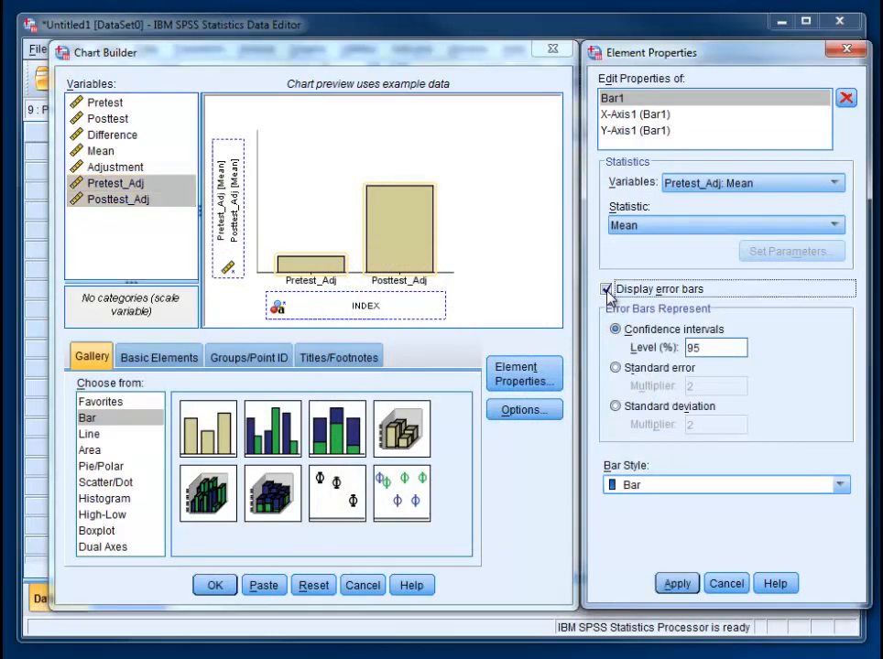
click(607, 289)
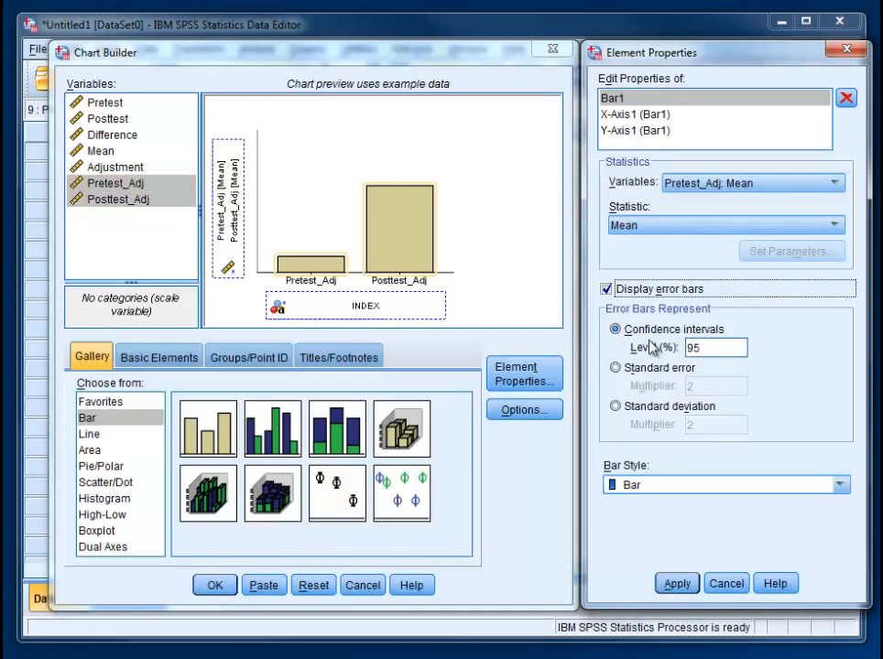
mouse_move(682, 560)
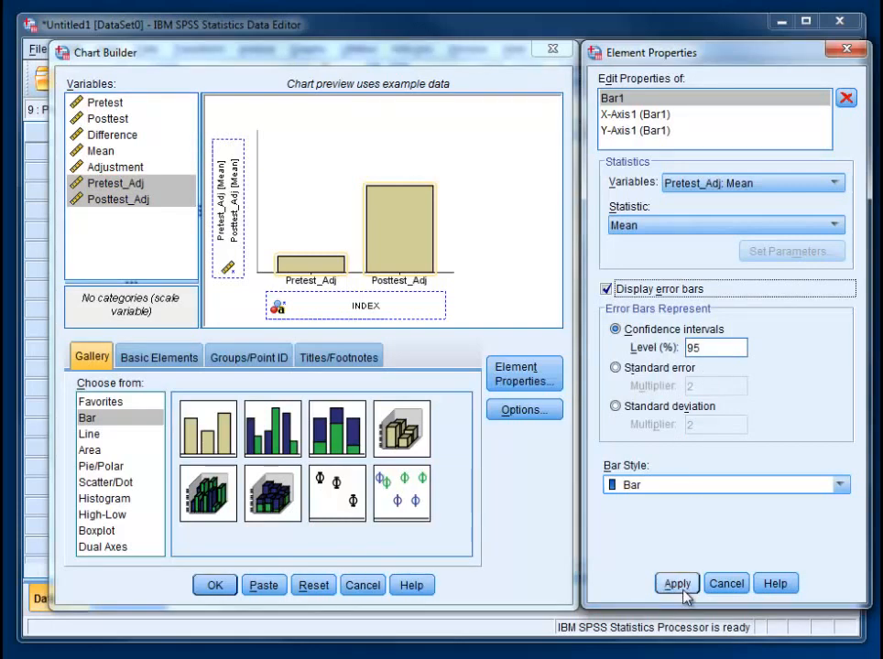
- Apply the error bars and label the X axis 'Time'
click(676, 582)
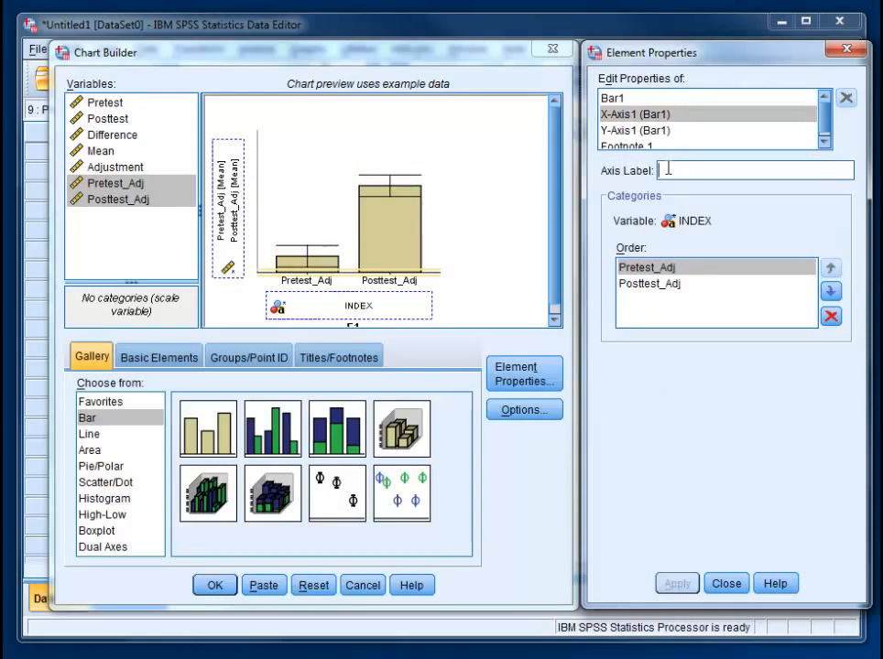
text(Time)
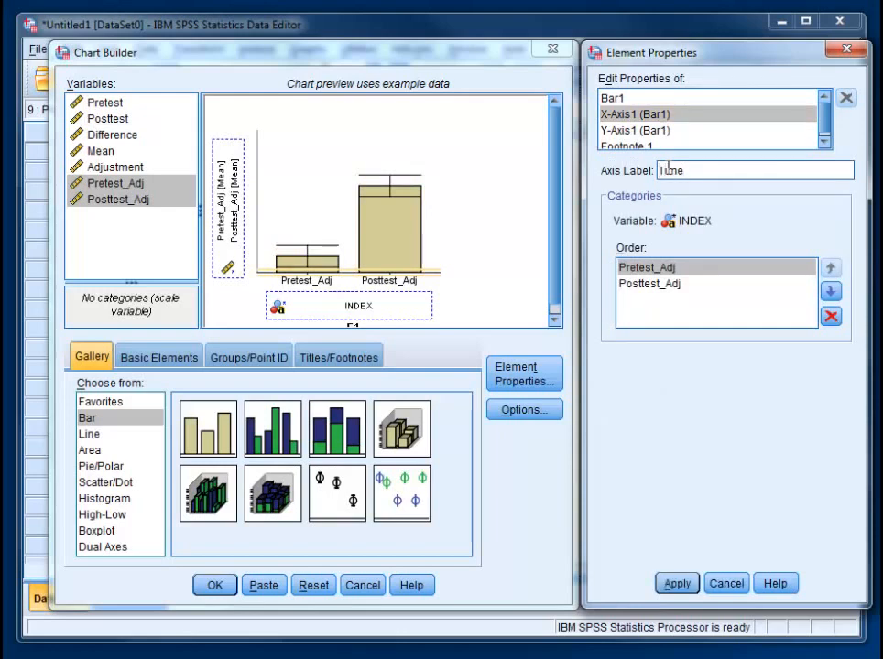
text(Time)
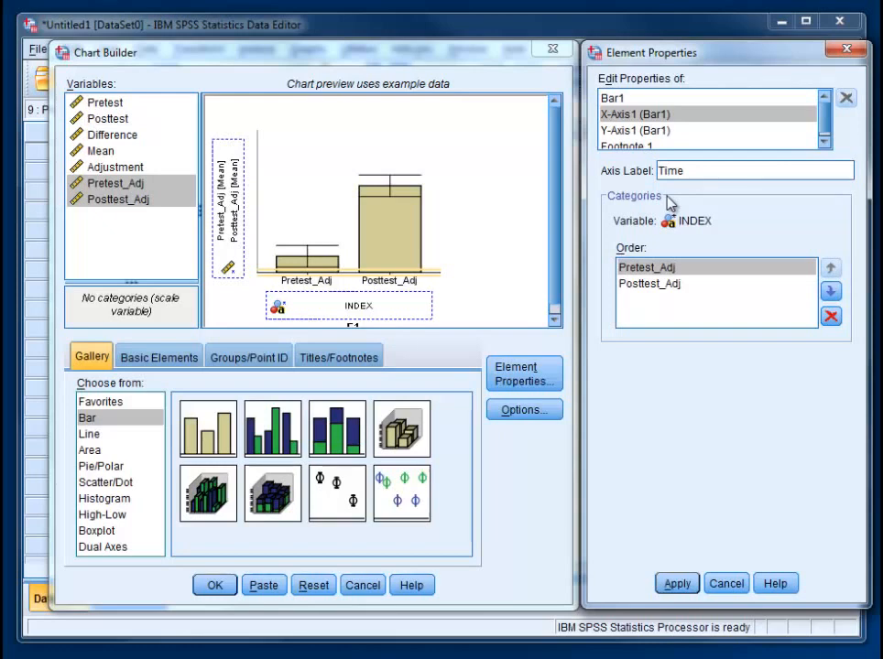
mouse_move(654, 295)
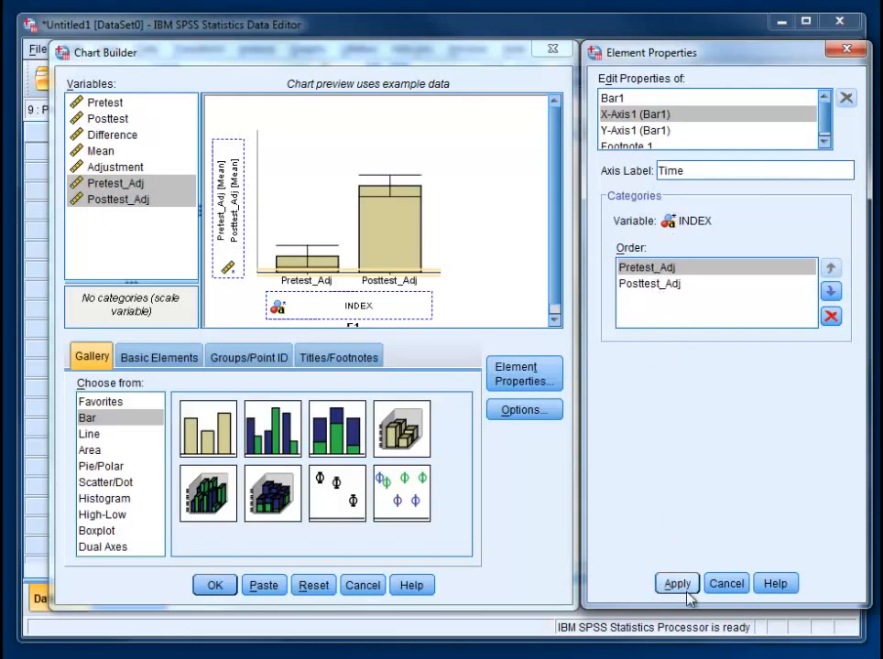
click(676, 582)
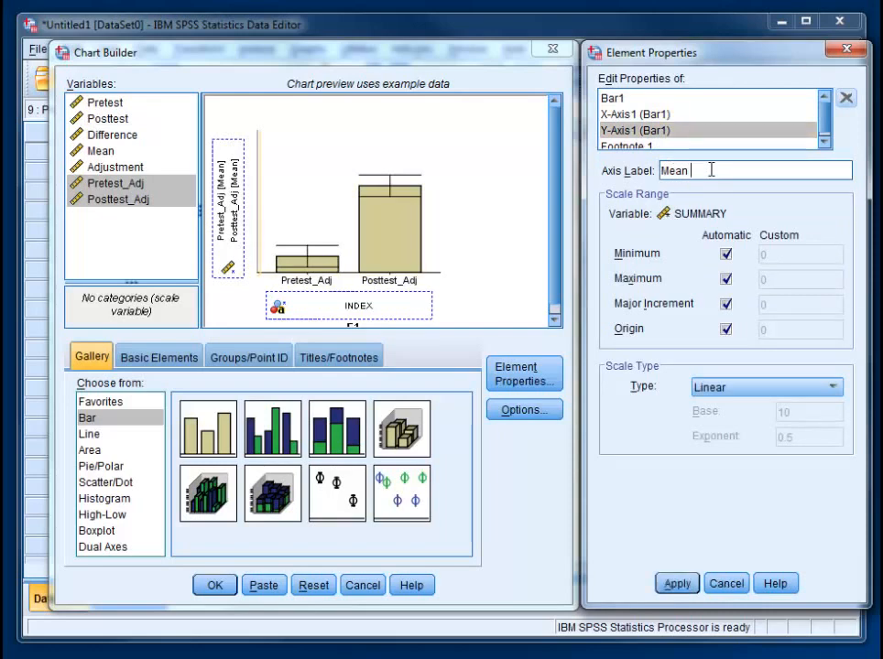
- Label the Y axis 'Mean Knowledge Score'
text(Knowledg)
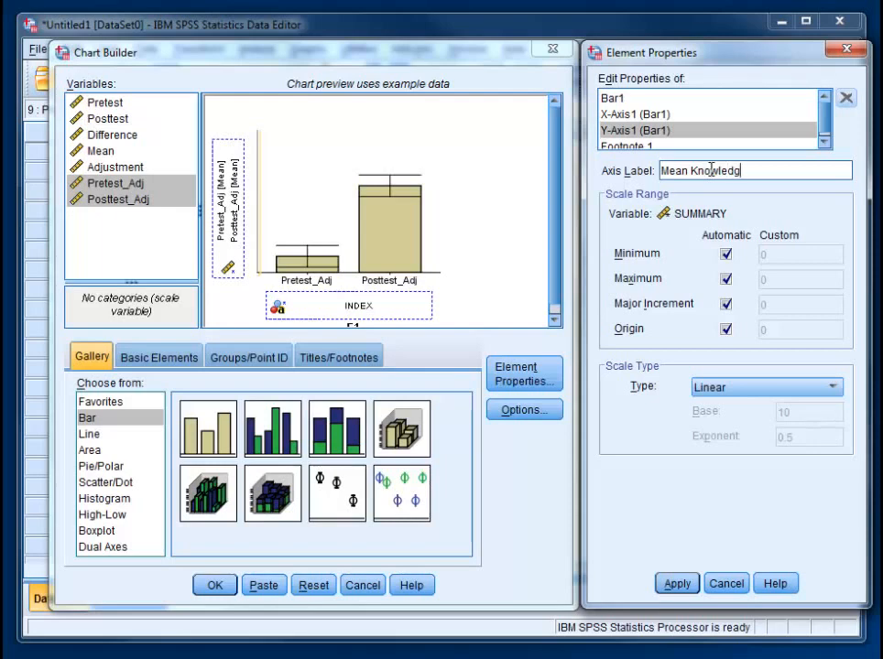
text(e)
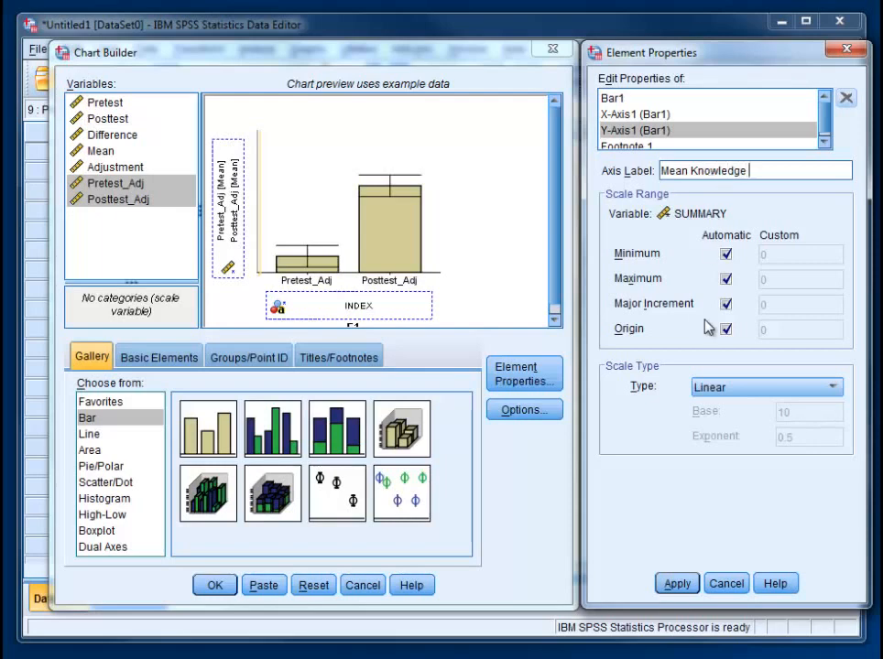
text(Score)
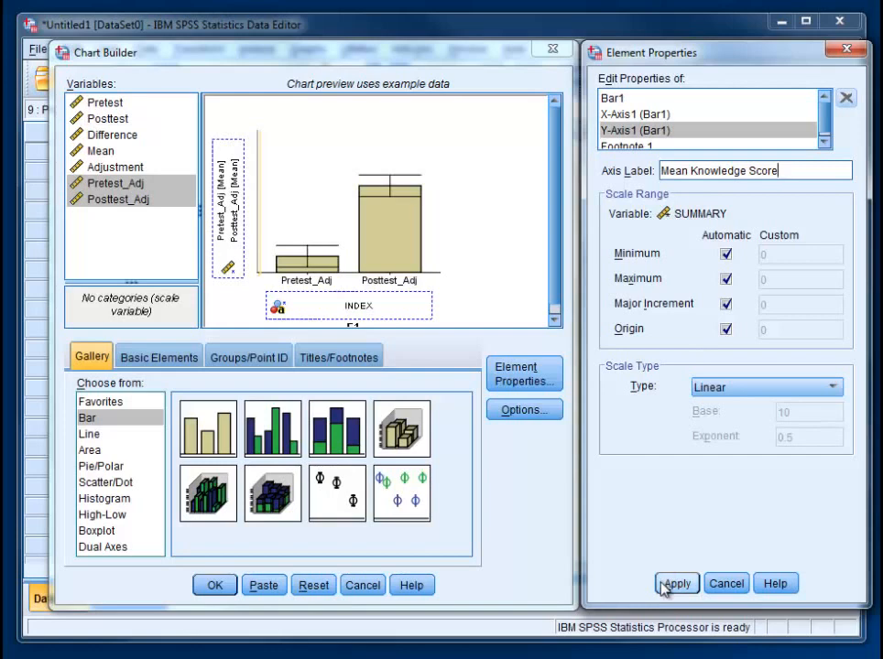
click(675, 583)
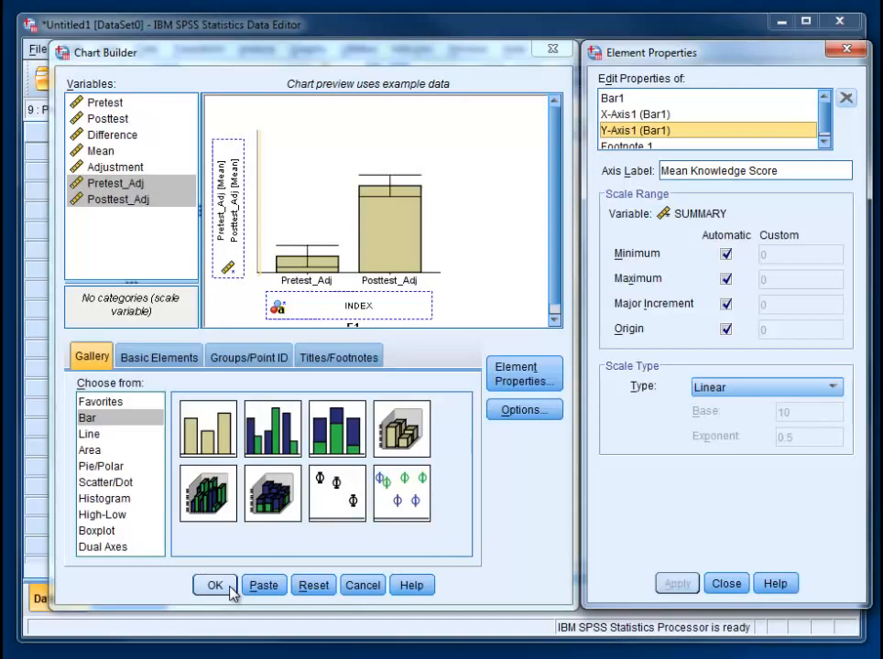
- Generate the bar chart in the output Viewer and open it in the Chart Editor
click(216, 584)
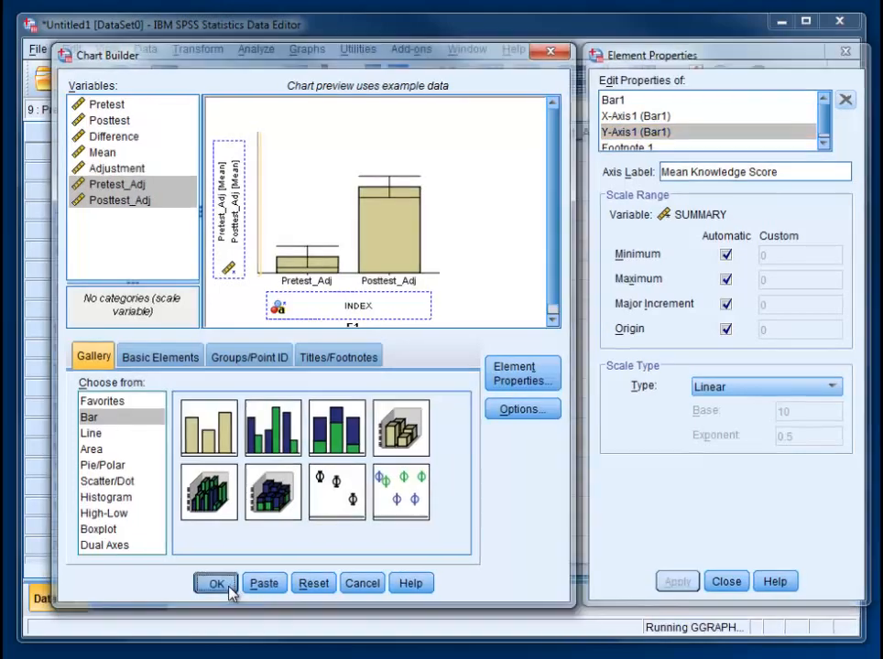
click(216, 584)
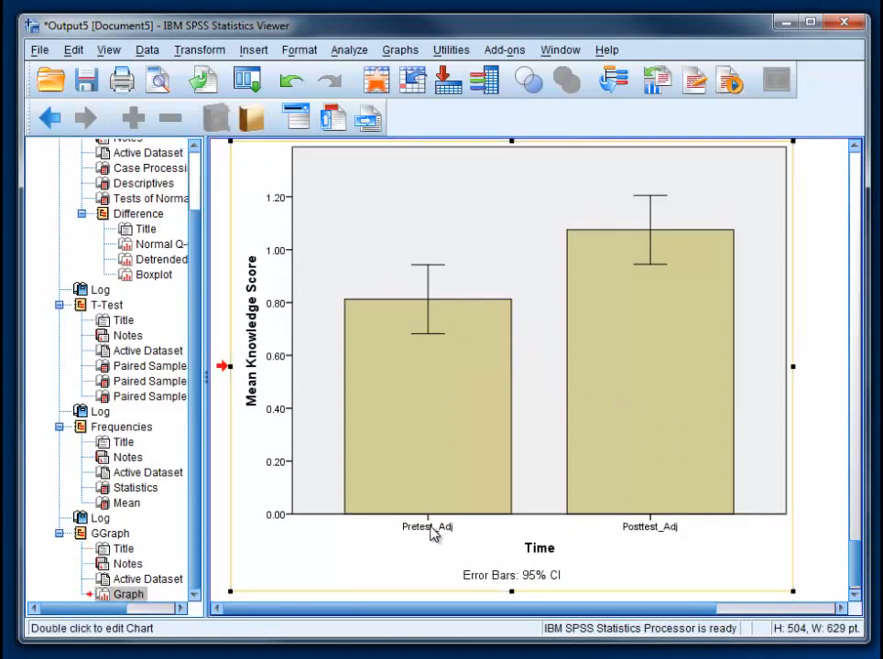
mouse_move(447, 540)
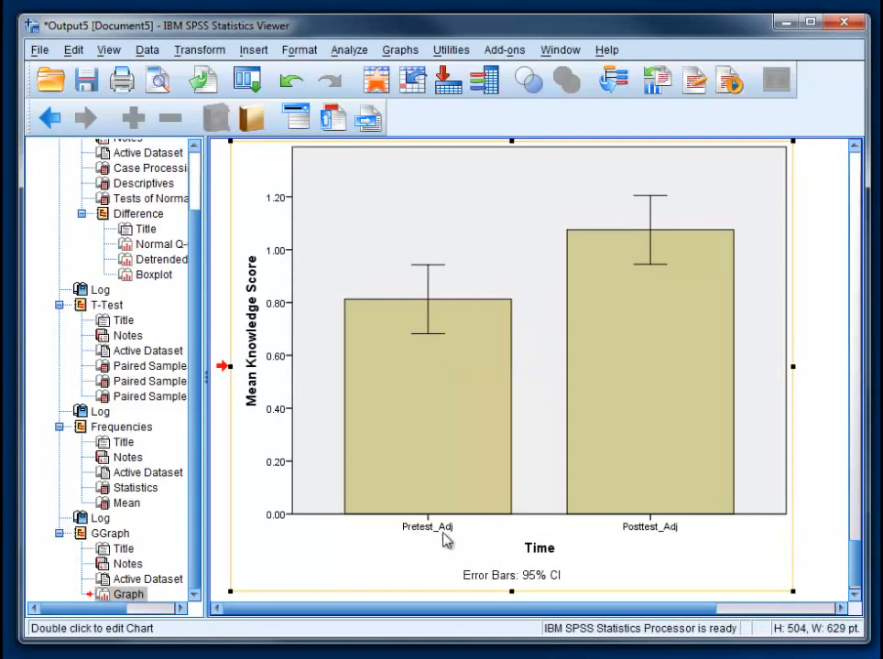
mouse_move(437, 534)
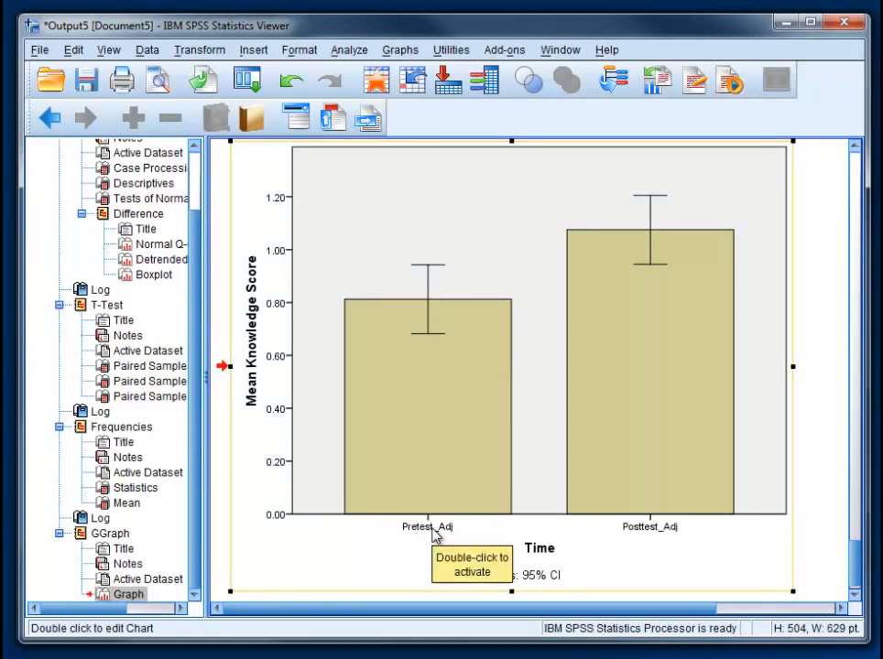
mouse_move(452, 531)
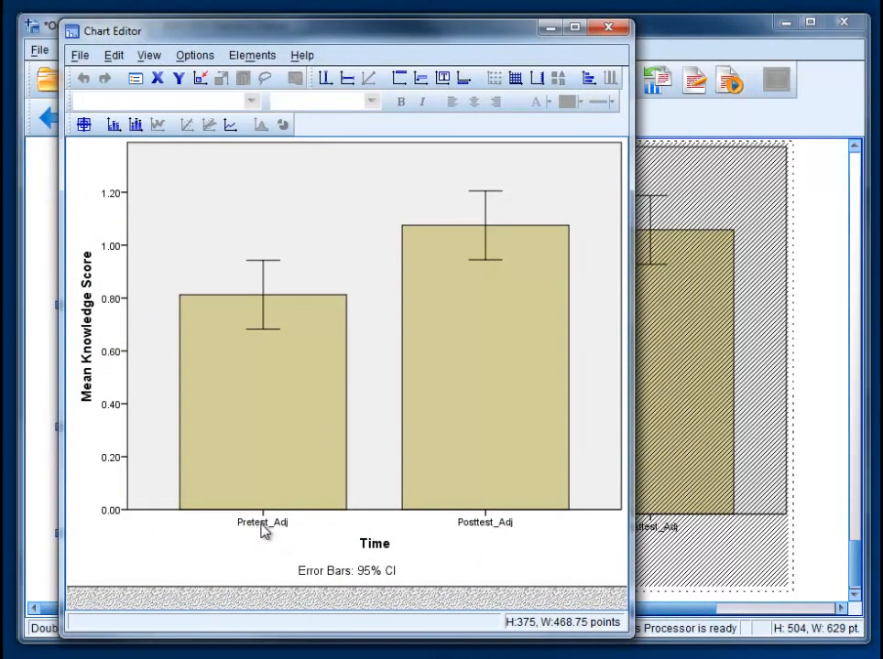
mouse_move(274, 531)
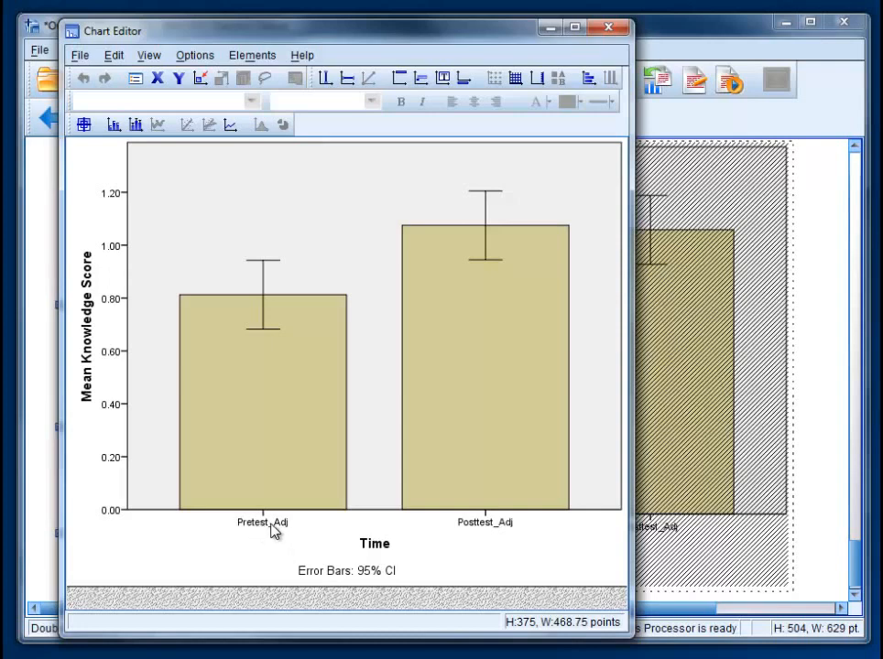
- Delete the 'Error Bars: 95% CI' footnote and close the Properties window
click(264, 522)
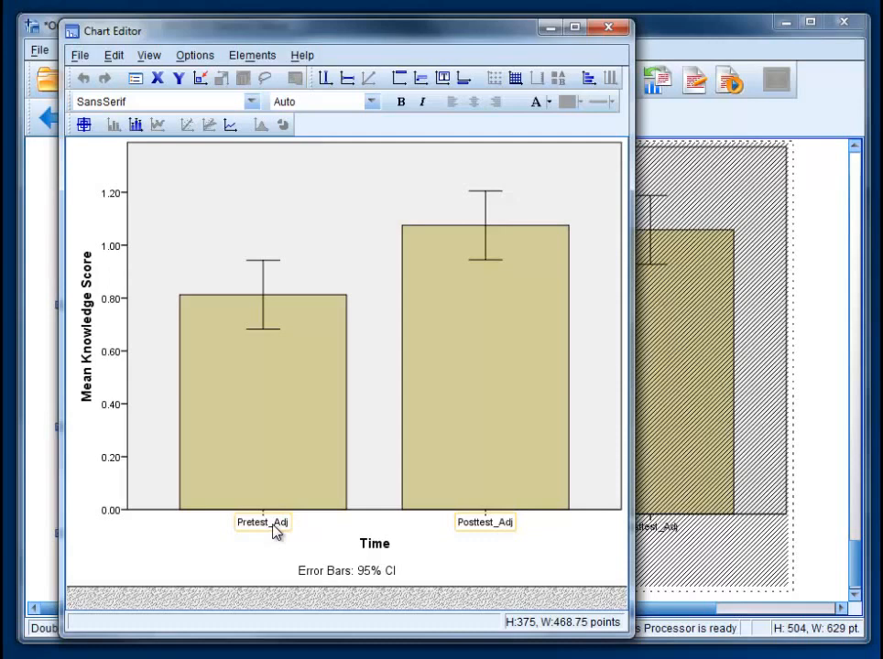
mouse_move(271, 535)
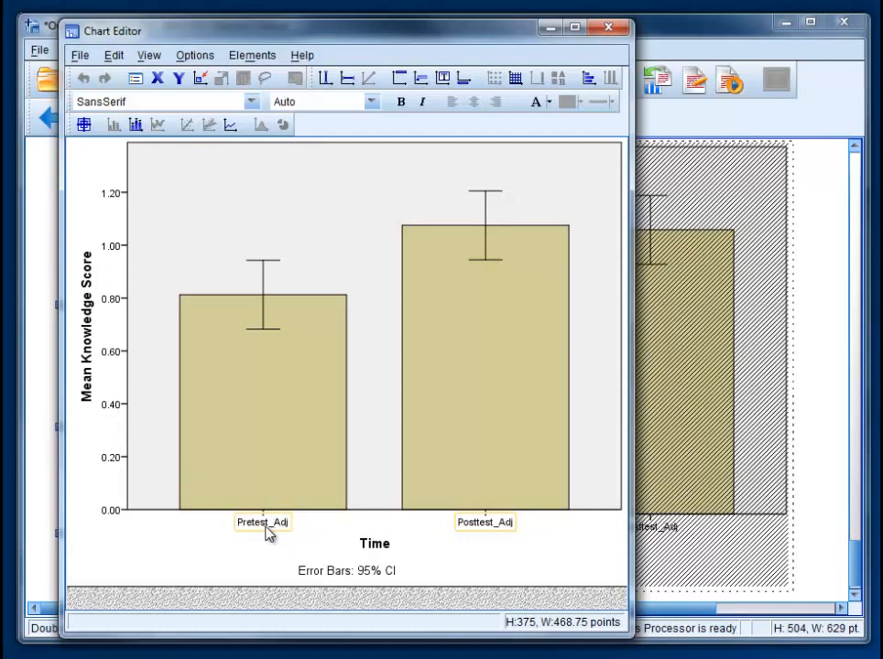
mouse_move(344, 505)
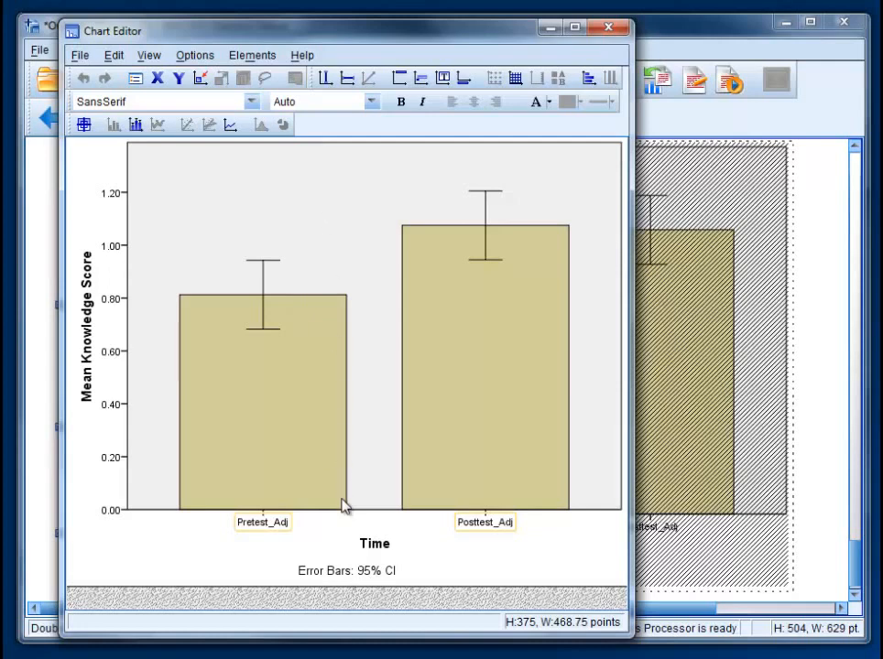
mouse_move(346, 575)
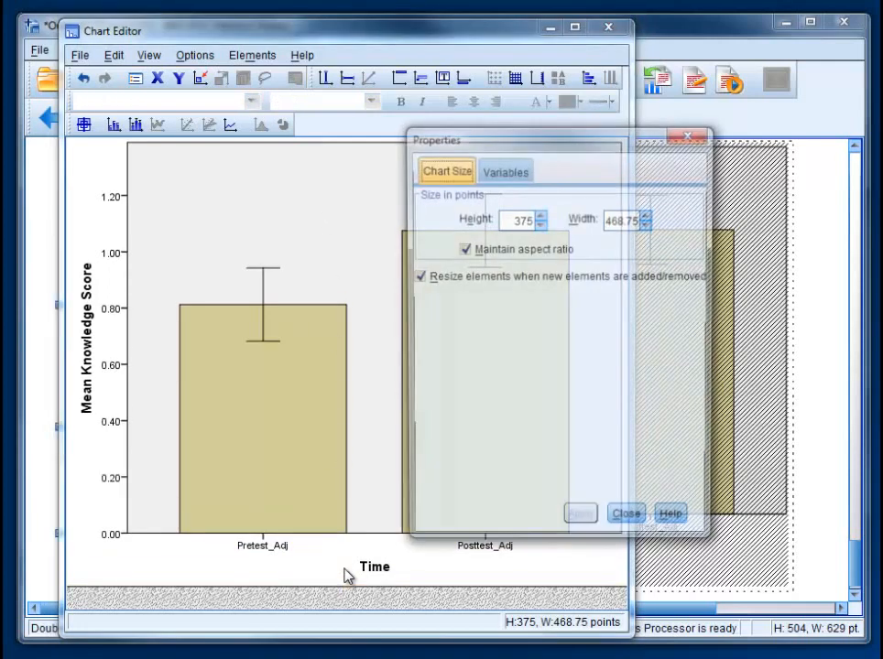
click(626, 512)
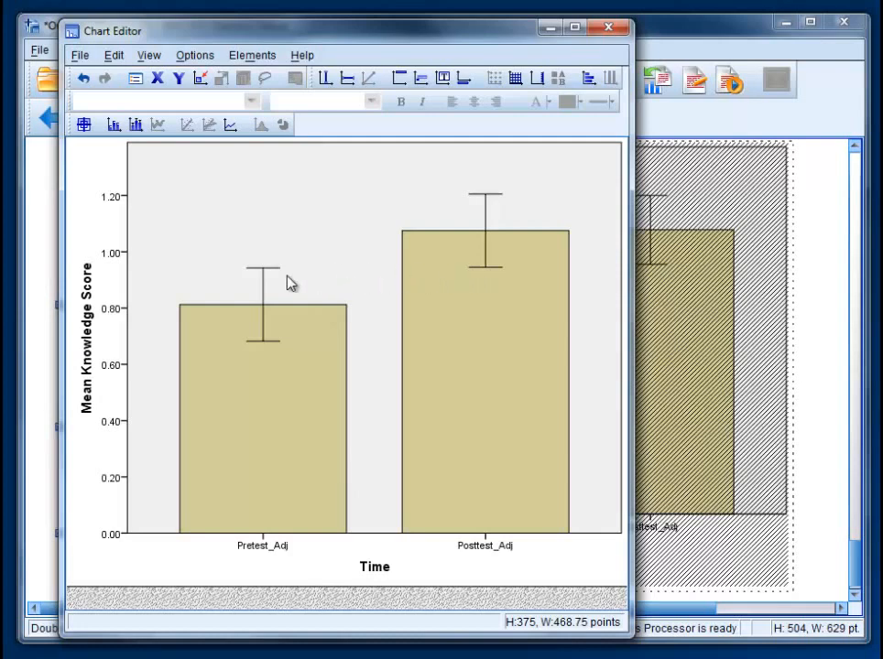
mouse_move(417, 273)
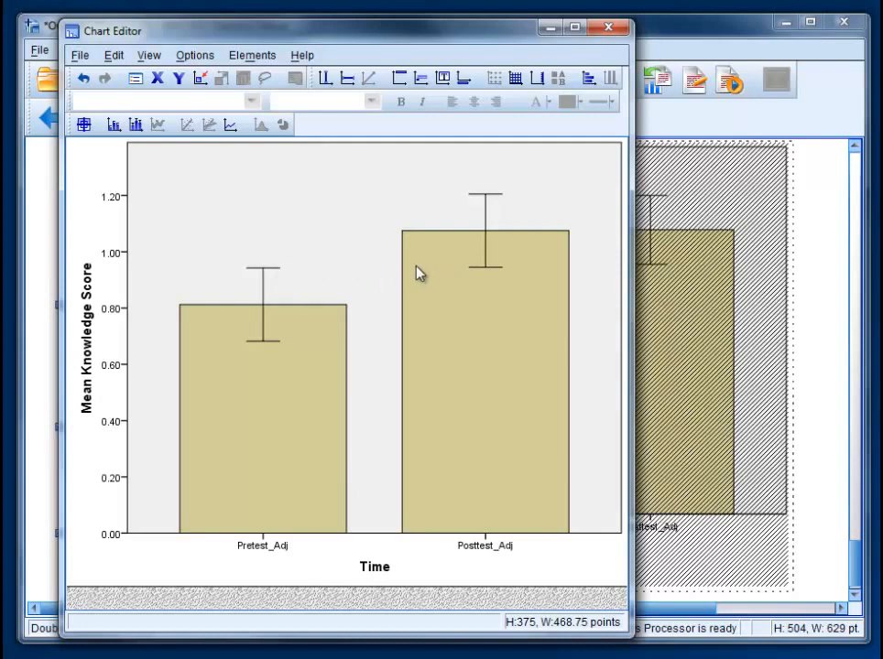
mouse_move(496, 277)
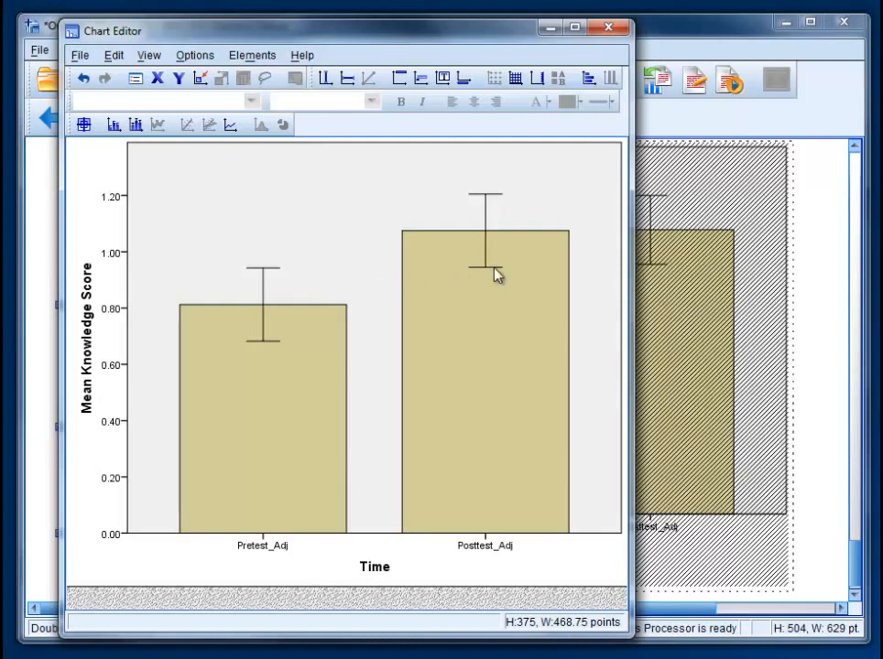
mouse_move(557, 150)
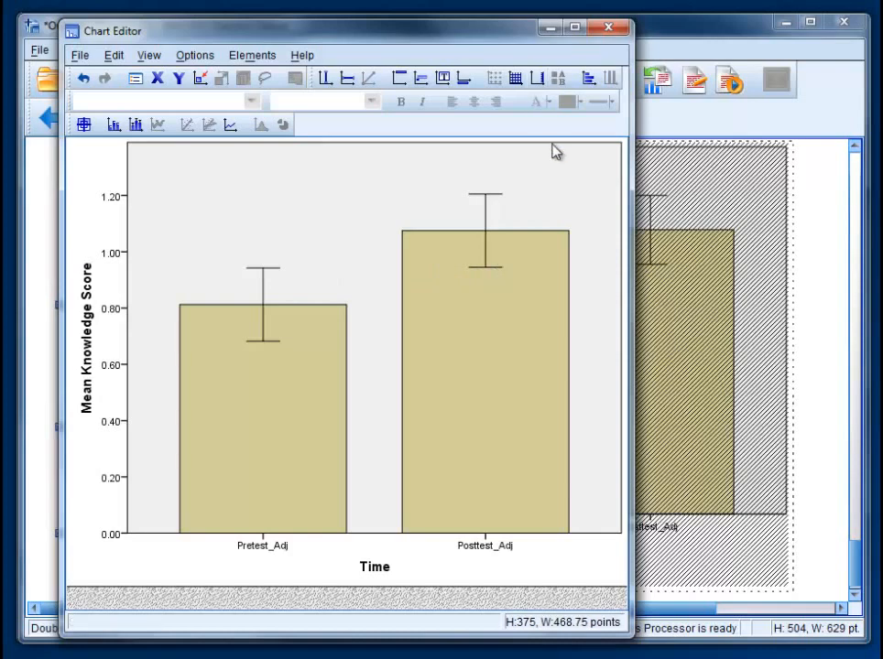